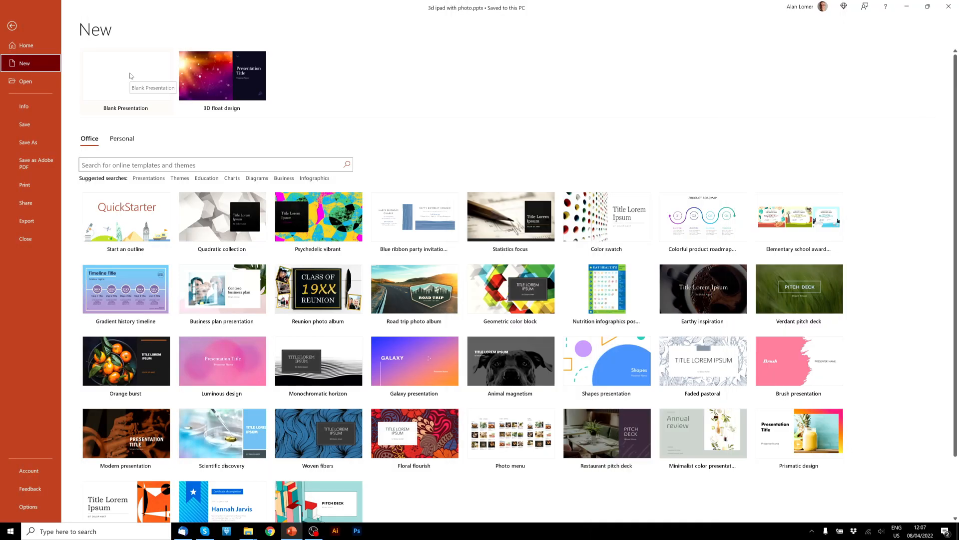
Step: Start a new blank presentation and give its first slide a Blank layout with no placeholders
{"action": "left_click", "coordinate": [125, 76]}
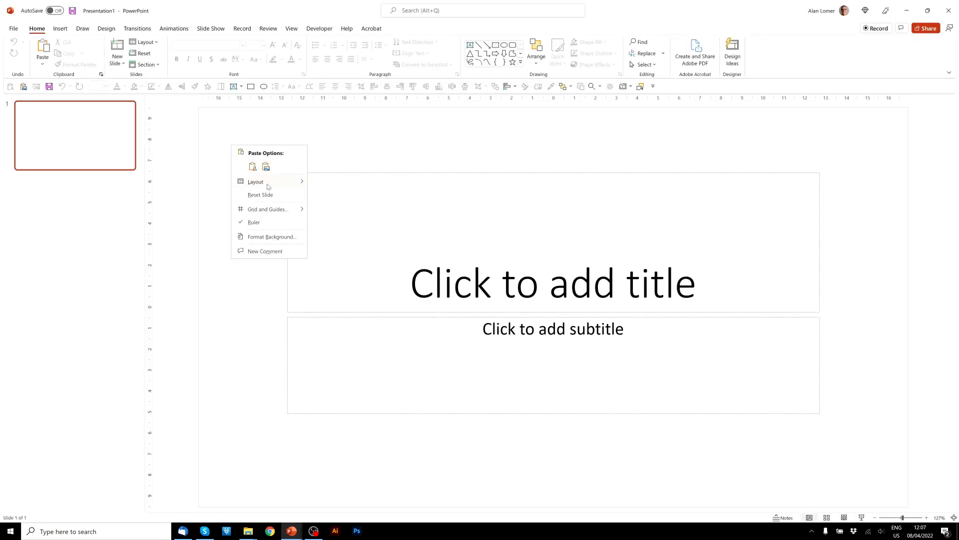
{"action": "left_click", "coordinate": [341, 294]}
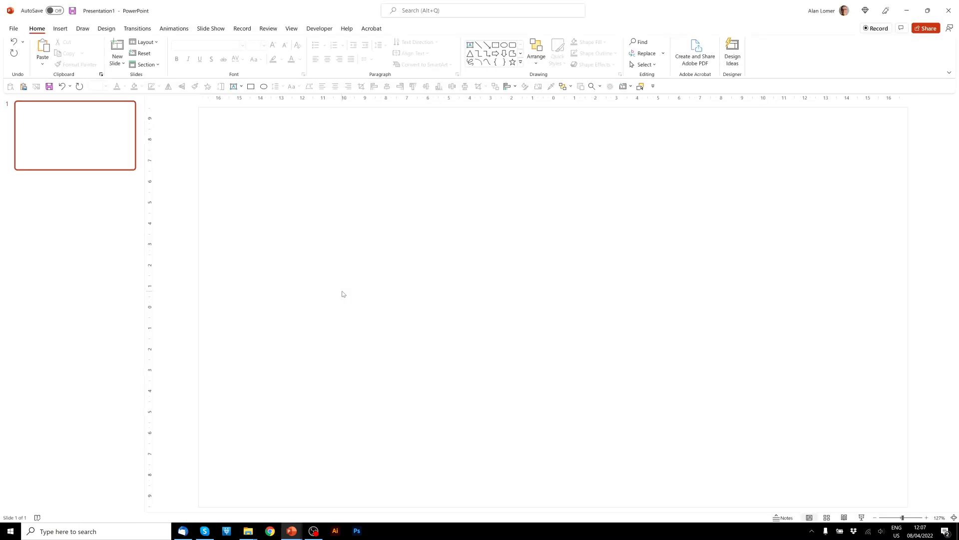
{"action": "mouse_move", "coordinate": [512, 45]}
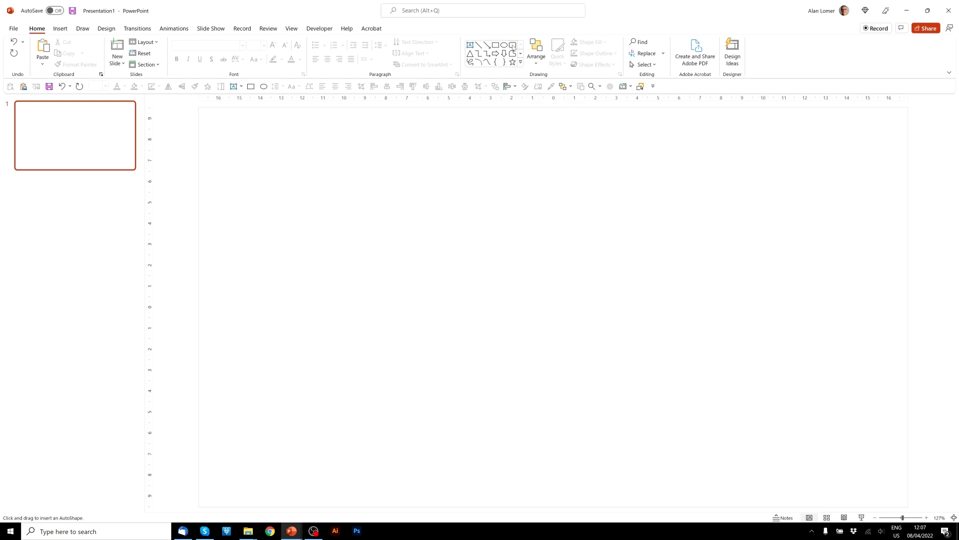
Step: Draw a rounded rectangle and set its size to 16 cm tall by 13 cm wide in Format Shape
{"action": "left_click_drag", "start_coordinate": [371, 146], "coordinate": [425, 200]}
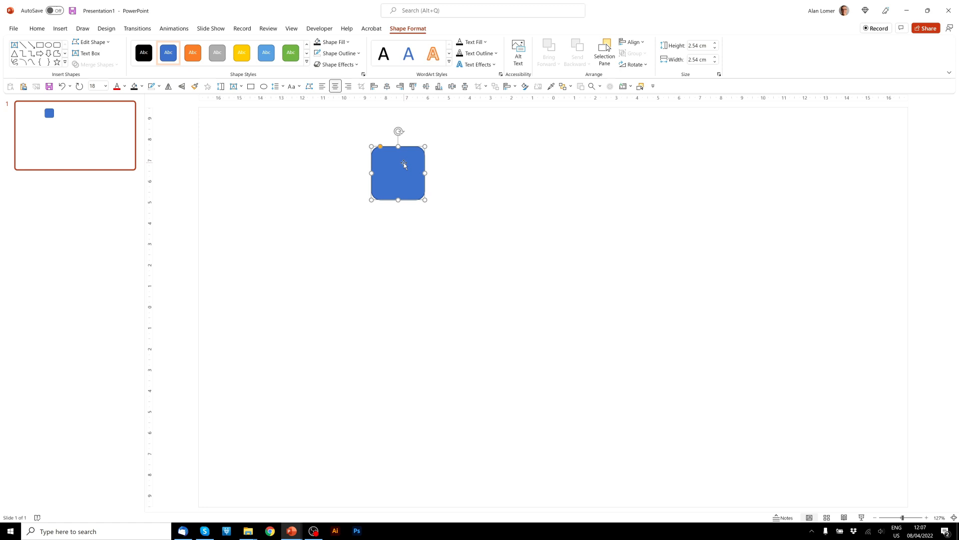
{"action": "right_click", "coordinate": [403, 165]}
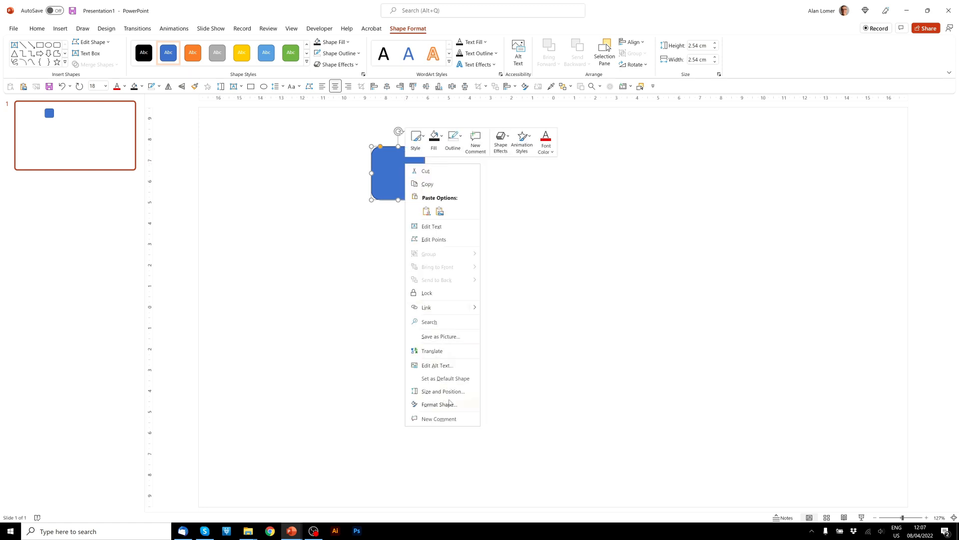
{"action": "left_click", "coordinate": [438, 404]}
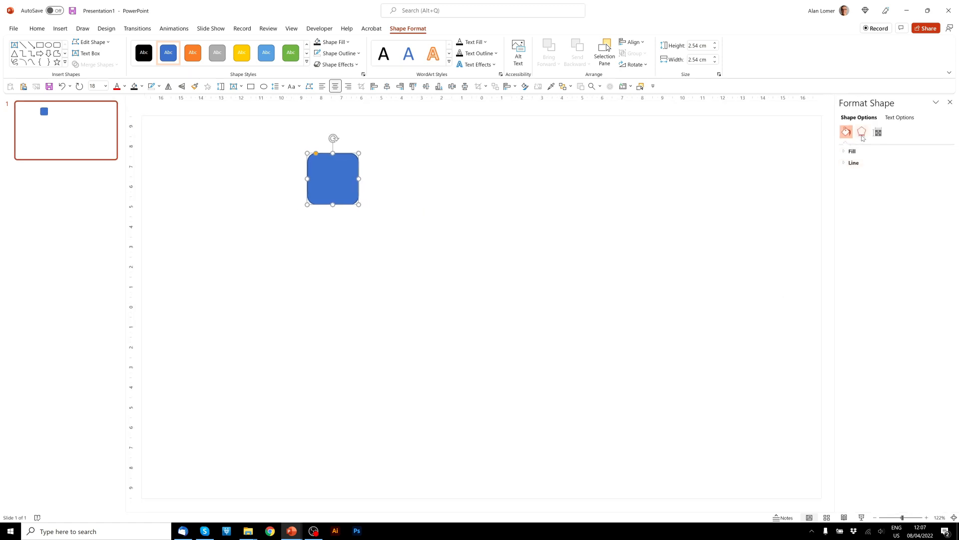
{"action": "left_click", "coordinate": [877, 132]}
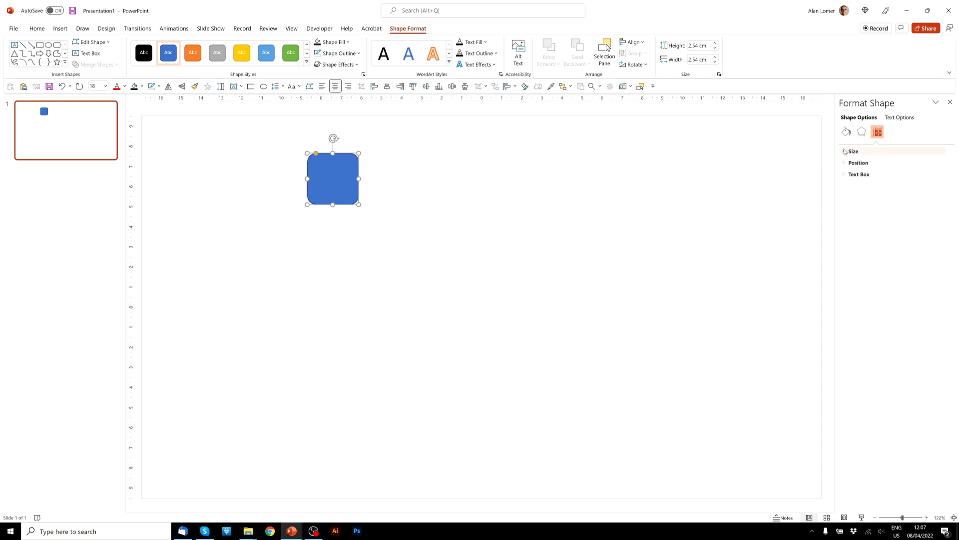
{"action": "left_click", "coordinate": [852, 151]}
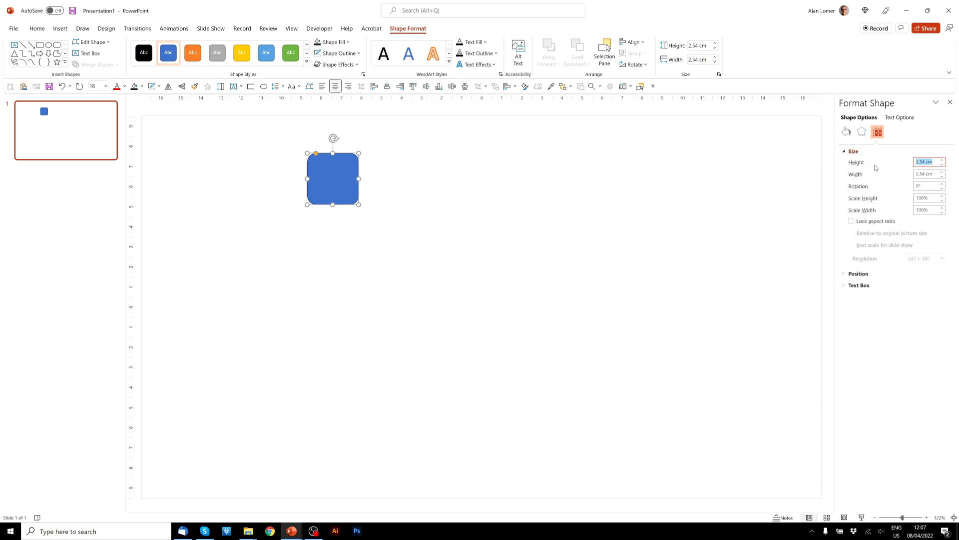
{"action": "type", "text": "16 cm"}
{"action": "left_click", "coordinate": [703, 59]}
{"action": "type", "text": "13"}
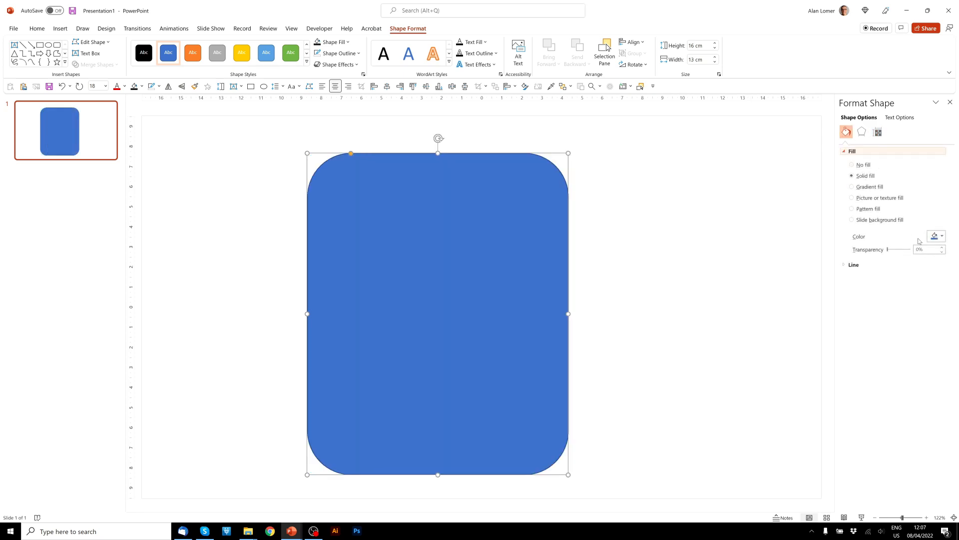
Step: Give the rounded rectangle a black fill from the colour swatches
{"action": "left_click", "coordinate": [941, 237]}
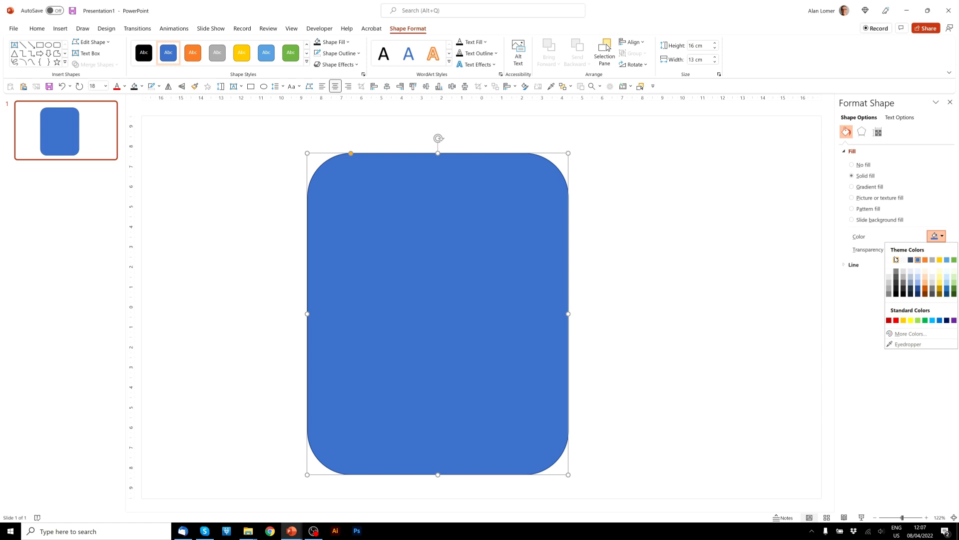
{"action": "left_click", "coordinate": [897, 259]}
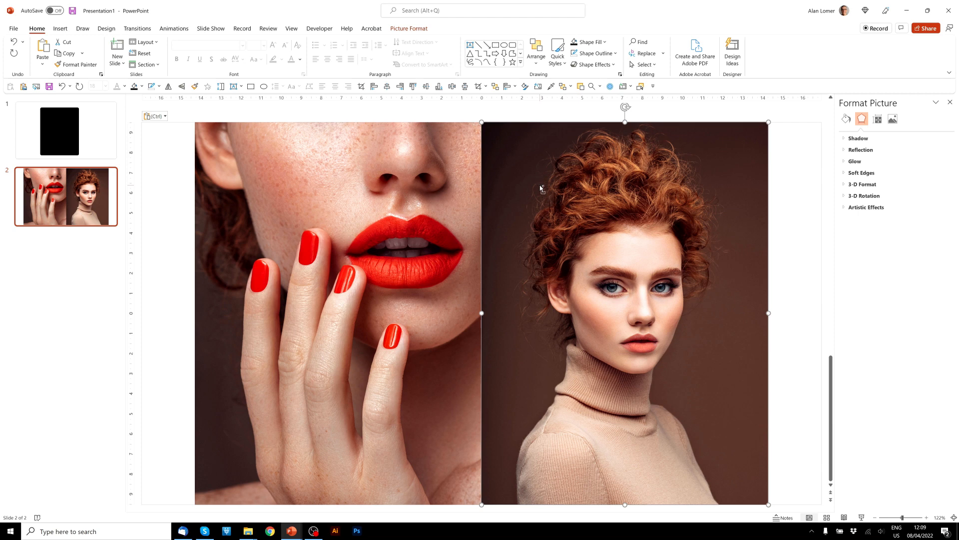
Step: Duplicate the black rectangle with Ctrl+D and shrink the copy evenly around its centre
{"action": "left_click", "coordinate": [59, 130]}
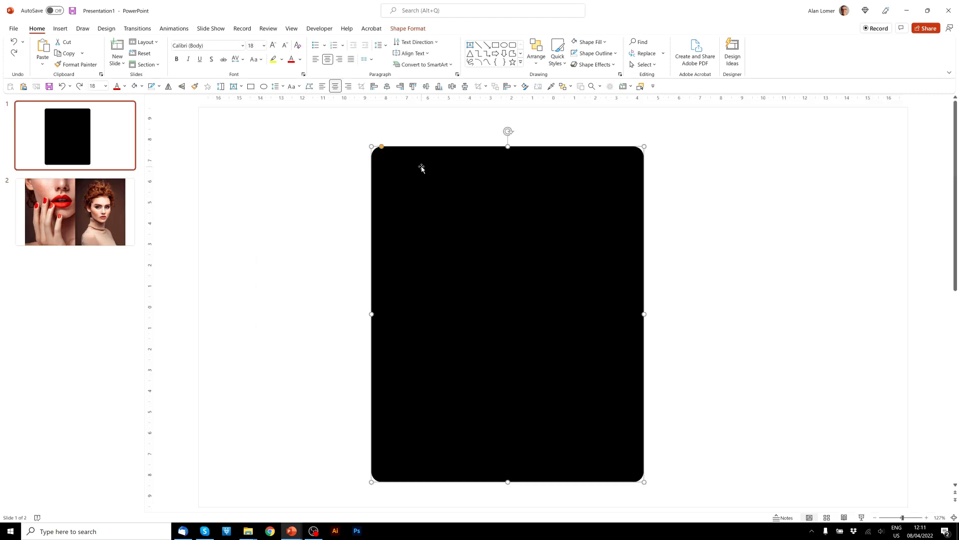
{"action": "key", "text": "ctrl+d"}
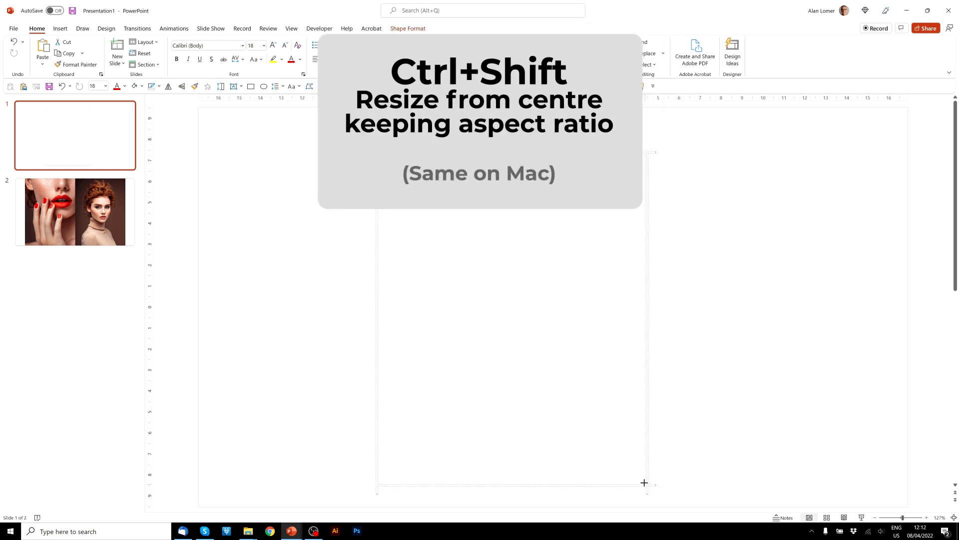
{"action": "left_click_drag", "start_coordinate": [643, 482], "coordinate": [636, 472]}
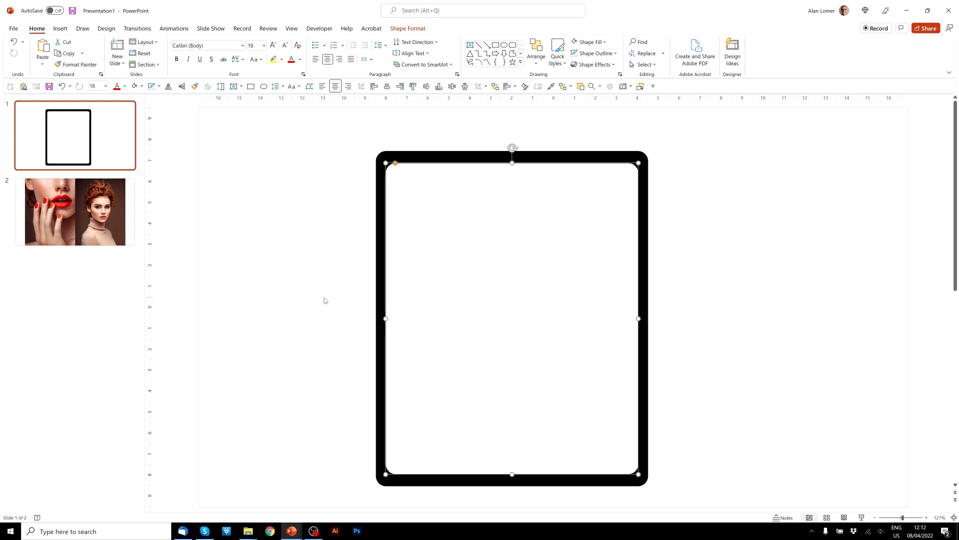
{"action": "mouse_move", "coordinate": [410, 171]}
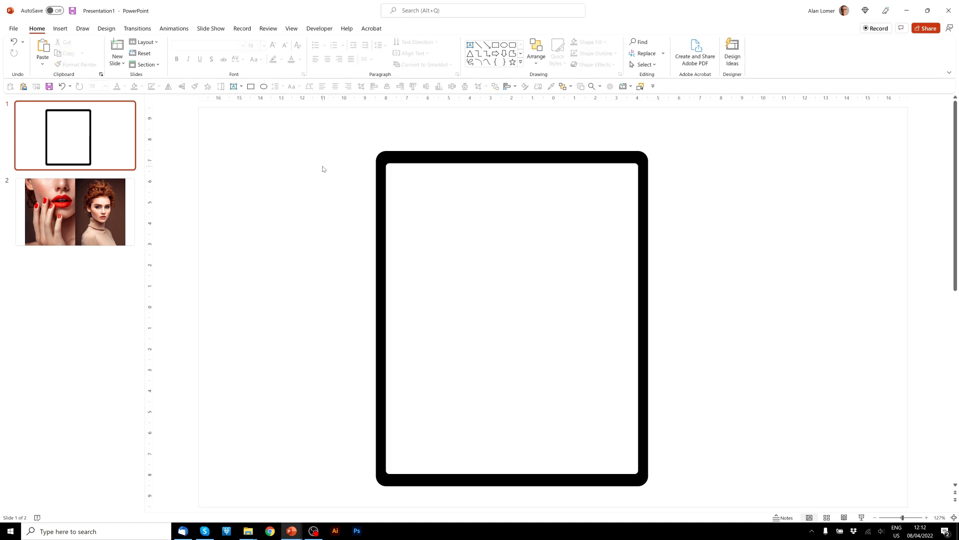
Step: Bring the turtleneck portrait from slide 2 onto slide 1 over the tablet frame and show its options
{"action": "left_click", "coordinate": [73, 212]}
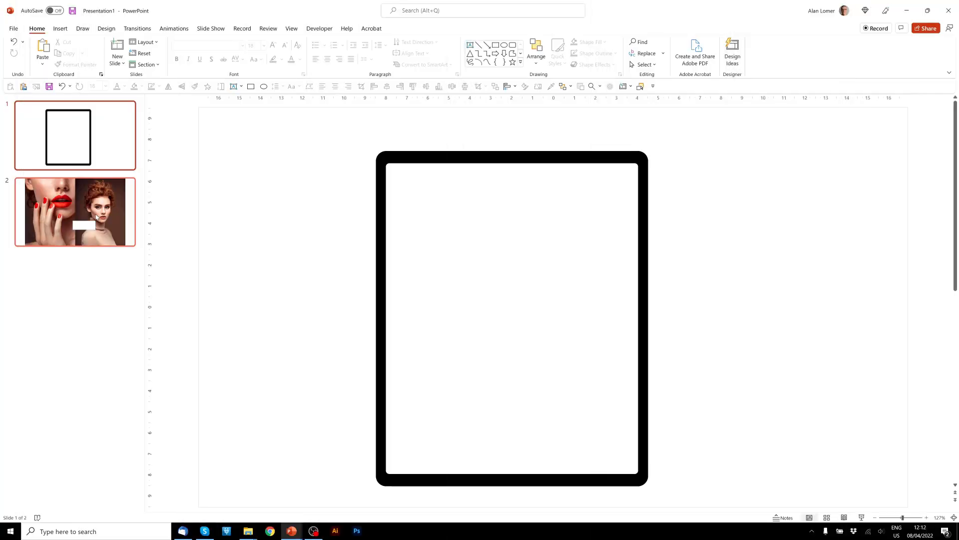
{"action": "left_click", "coordinate": [74, 212]}
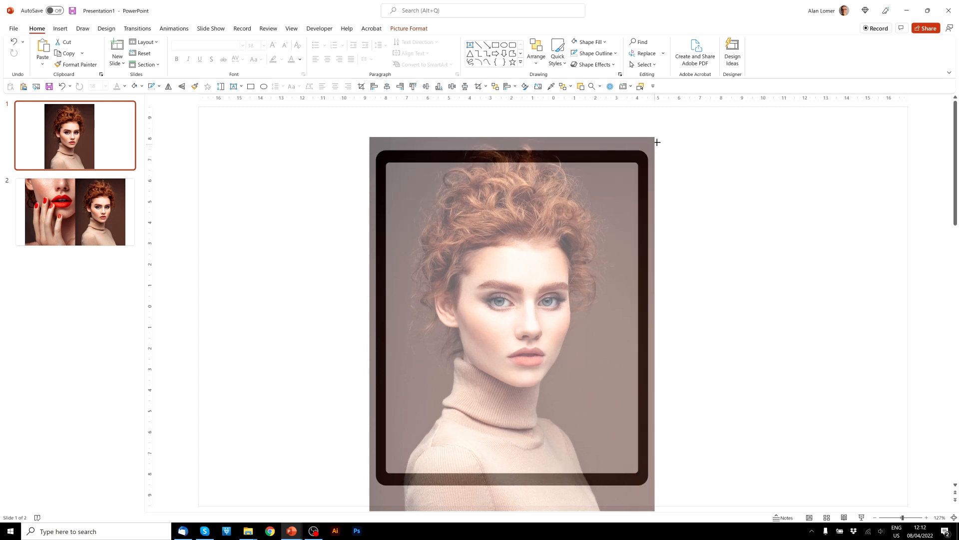
{"action": "right_click", "coordinate": [513, 306]}
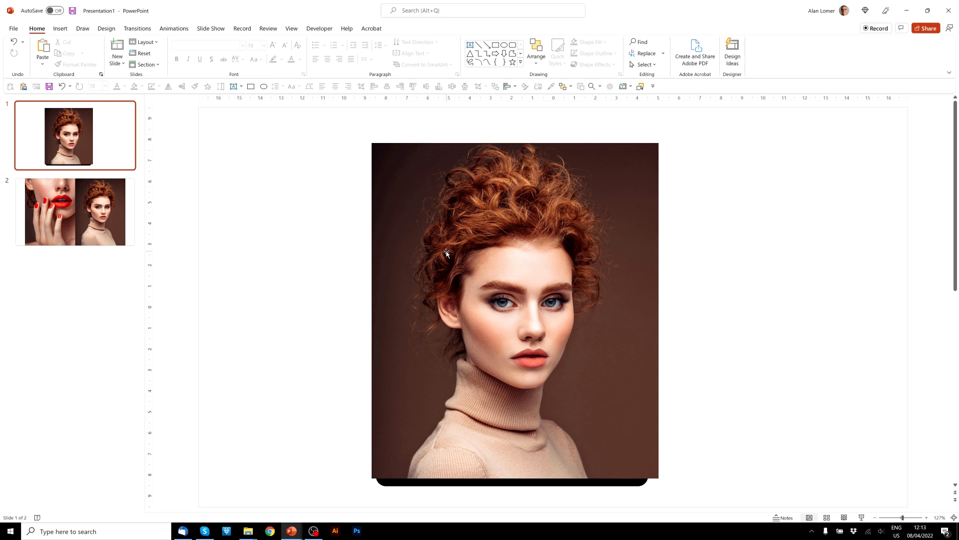
Step: Give the white screen shape a picture fill so the portrait fills the tablet's screen
{"action": "left_click", "coordinate": [447, 253]}
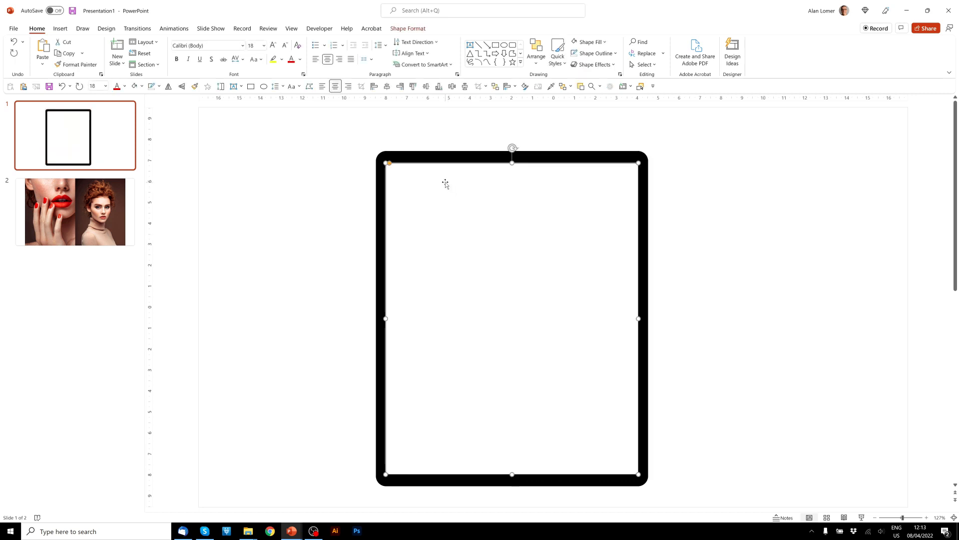
{"action": "right_click", "coordinate": [446, 183]}
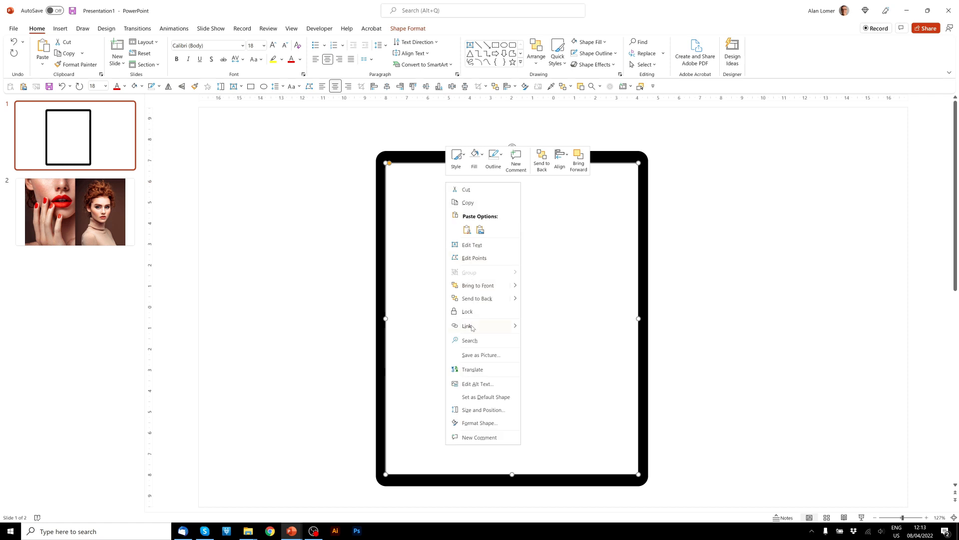
{"action": "left_click", "coordinate": [477, 422]}
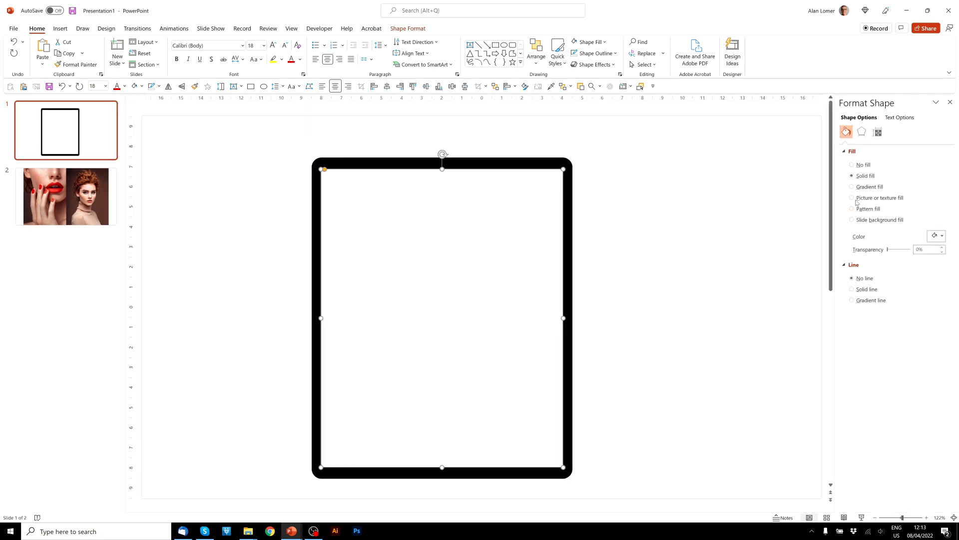
{"action": "left_click", "coordinate": [852, 198]}
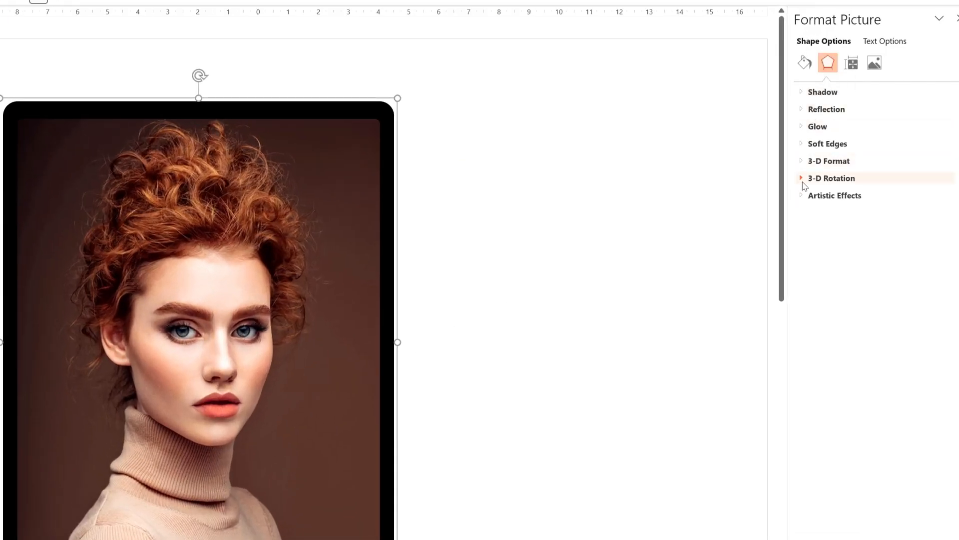
Step: Set the portrait's 3-D Rotation to X 315°, Y 323° and Z 356° from a perspective preset
{"action": "left_click", "coordinate": [831, 178]}
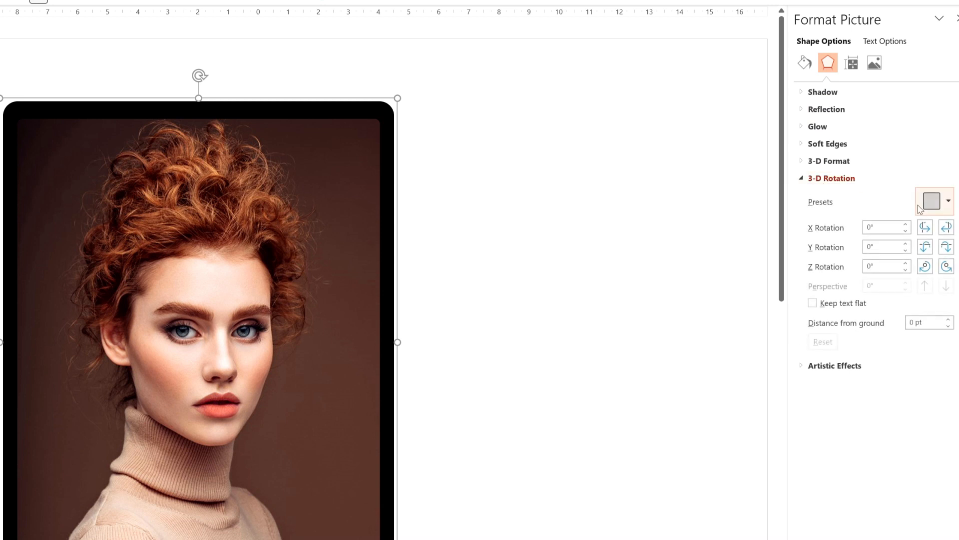
{"action": "left_click", "coordinate": [929, 200]}
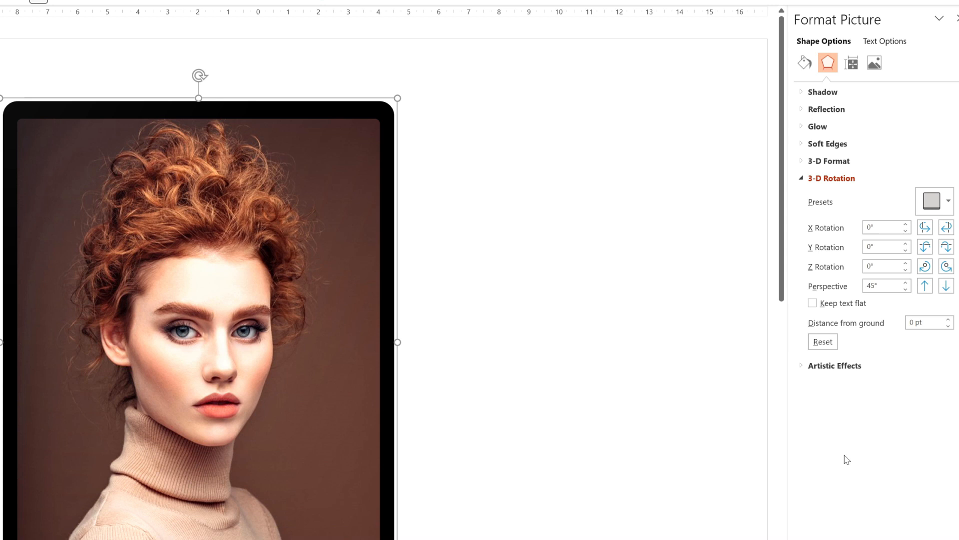
{"action": "left_click", "coordinate": [881, 285]}
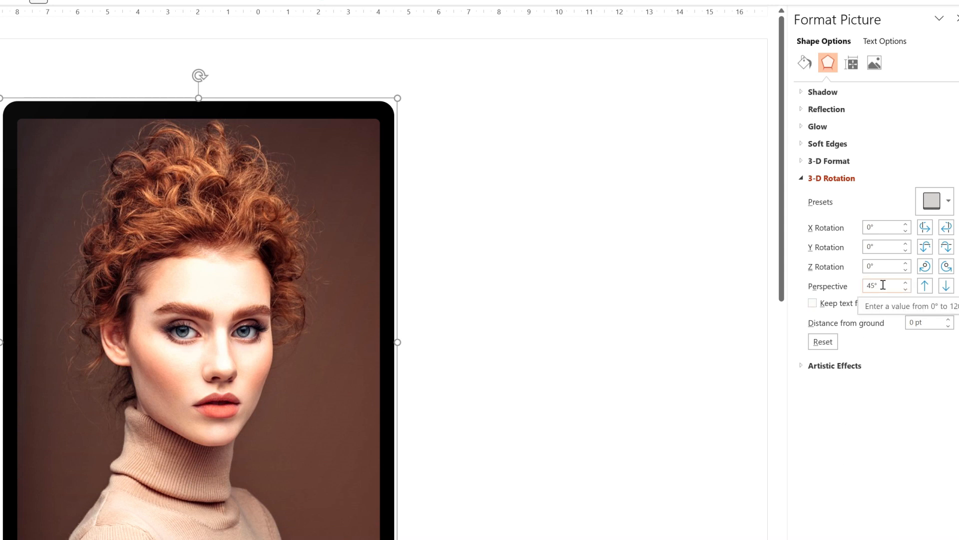
{"action": "left_click", "coordinate": [882, 227]}
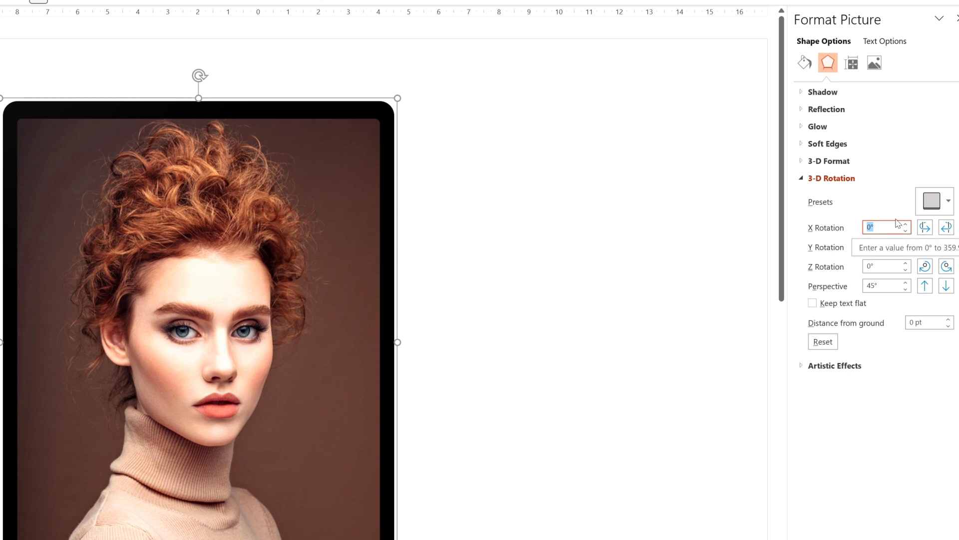
{"action": "type", "text": "315"}
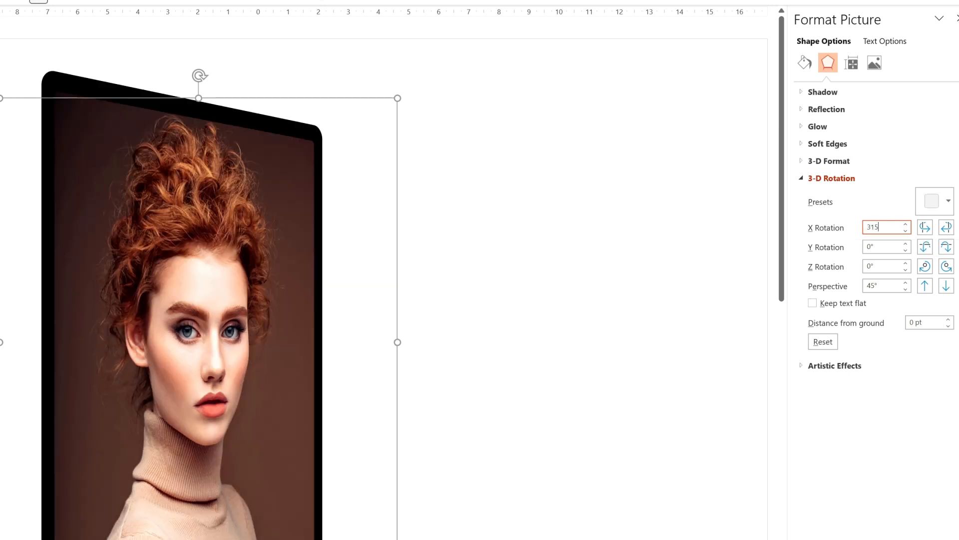
{"action": "left_click", "coordinate": [881, 247]}
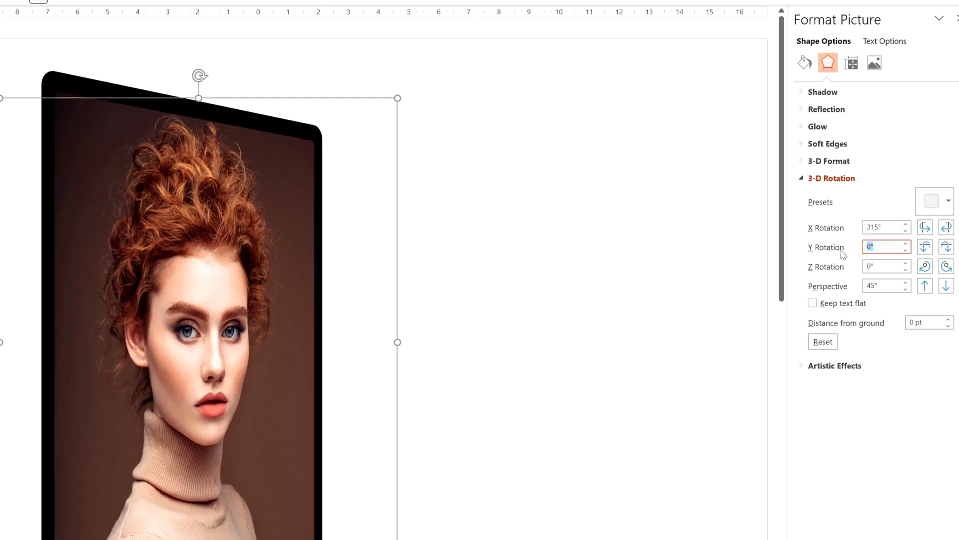
{"action": "type", "text": "323"}
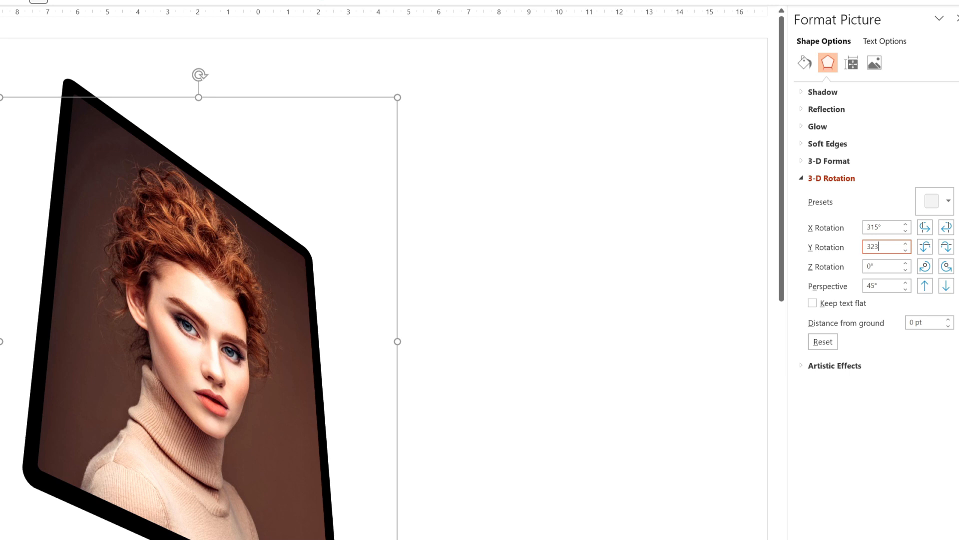
{"action": "type", "text": "356"}
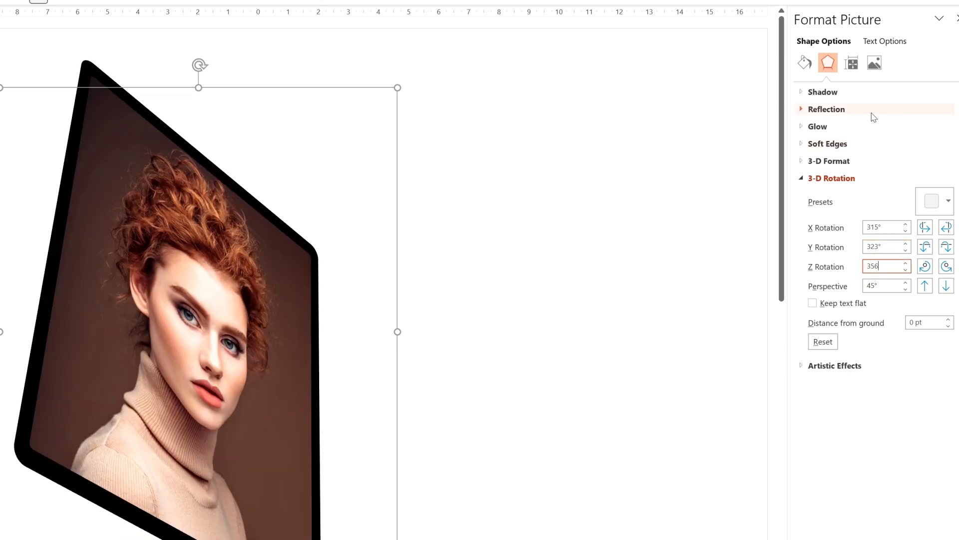
Step: Give the tilted tablet a 20 pt depth in 3-D Format so it looks thick
{"action": "left_click", "coordinate": [830, 160]}
{"action": "type", "text": "20"}
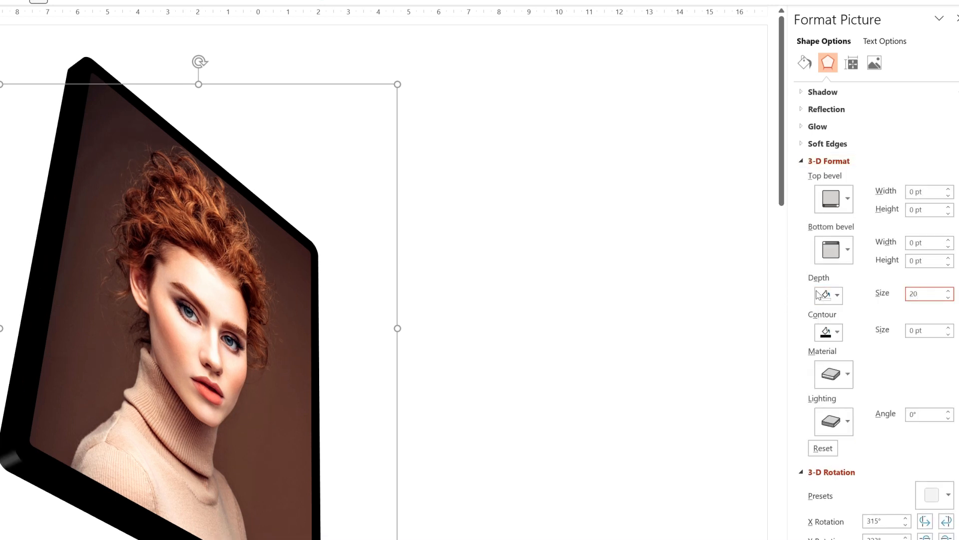
{"action": "left_click", "coordinate": [838, 294]}
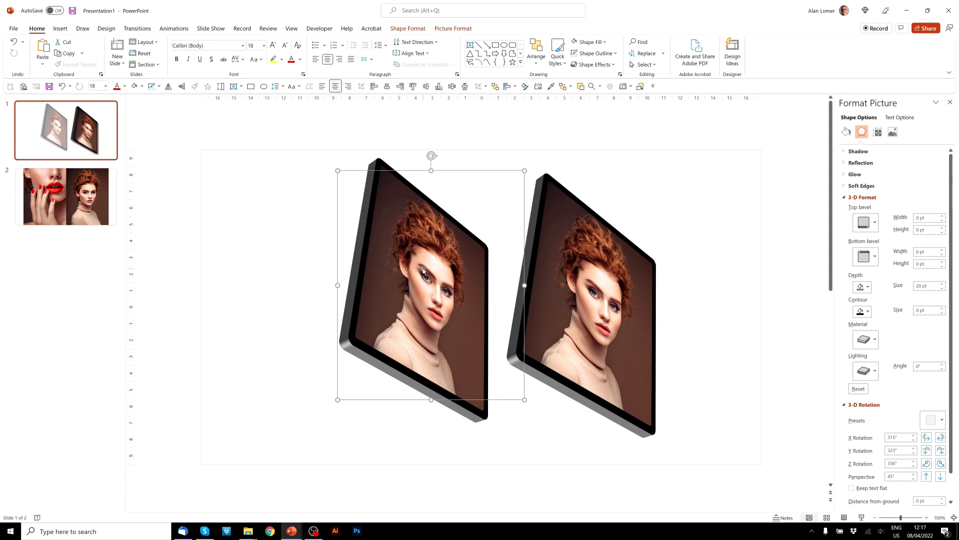
Step: Set the left tablet's X rotation to 40° and Z rotation to 343° so it faces the right one
{"action": "left_click", "coordinate": [898, 436]}
{"action": "type", "text": "40"}
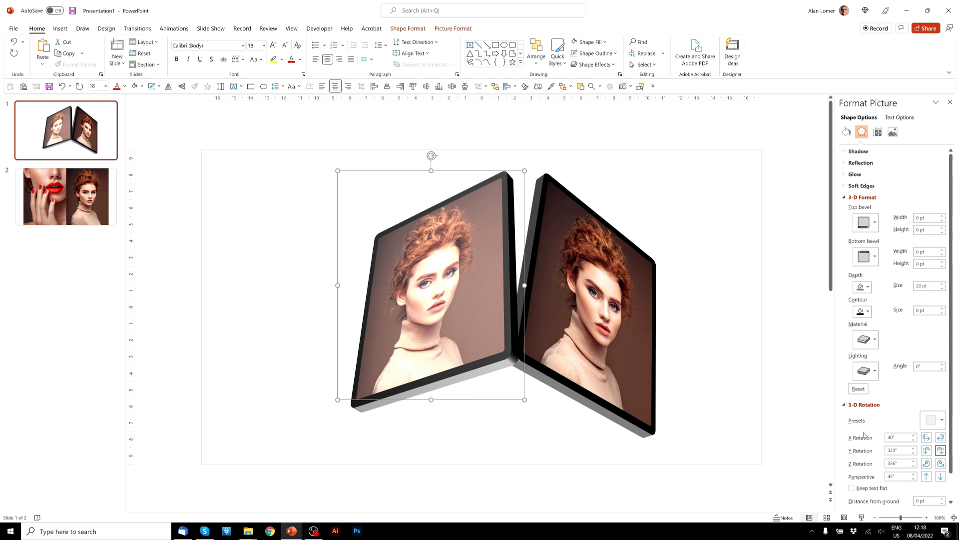
{"action": "type", "text": "343"}
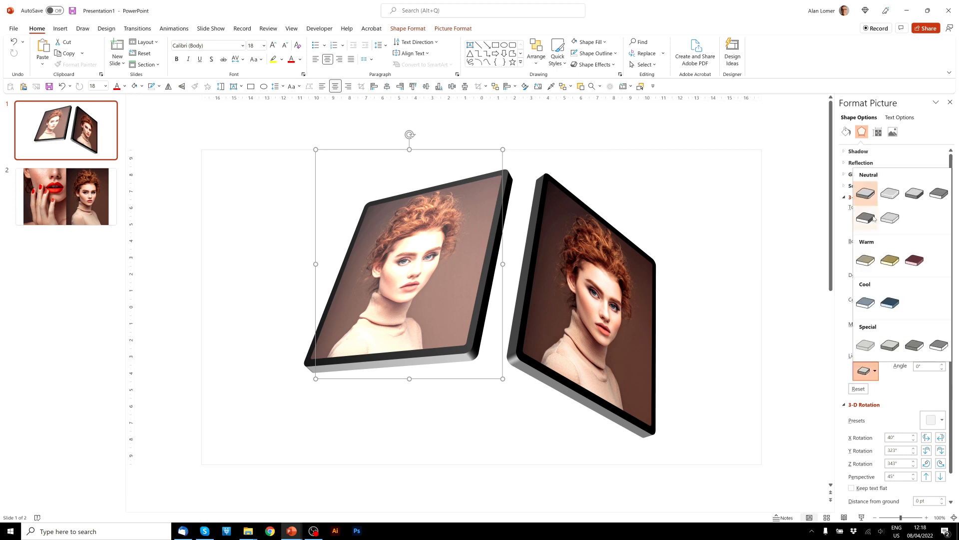
{"action": "mouse_move", "coordinate": [865, 193]}
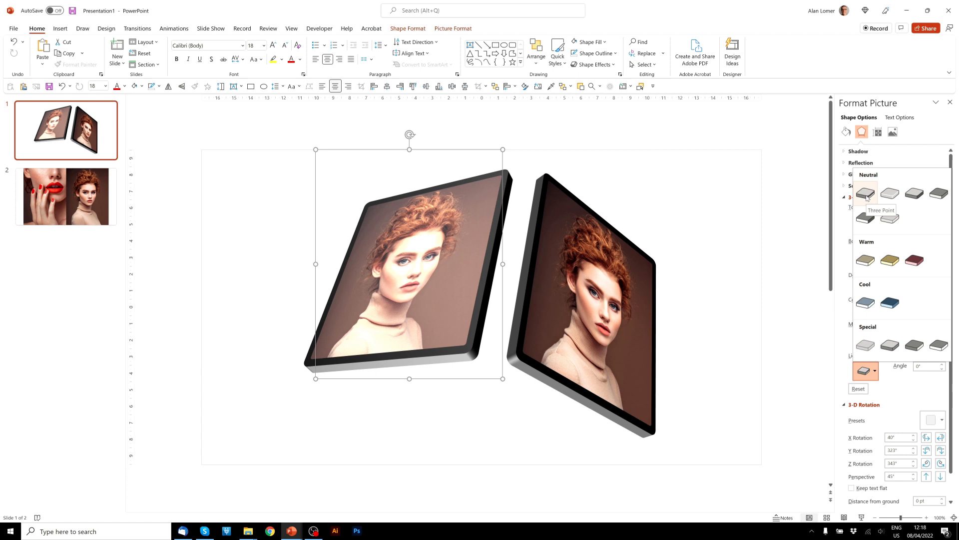
{"action": "mouse_move", "coordinate": [890, 193]}
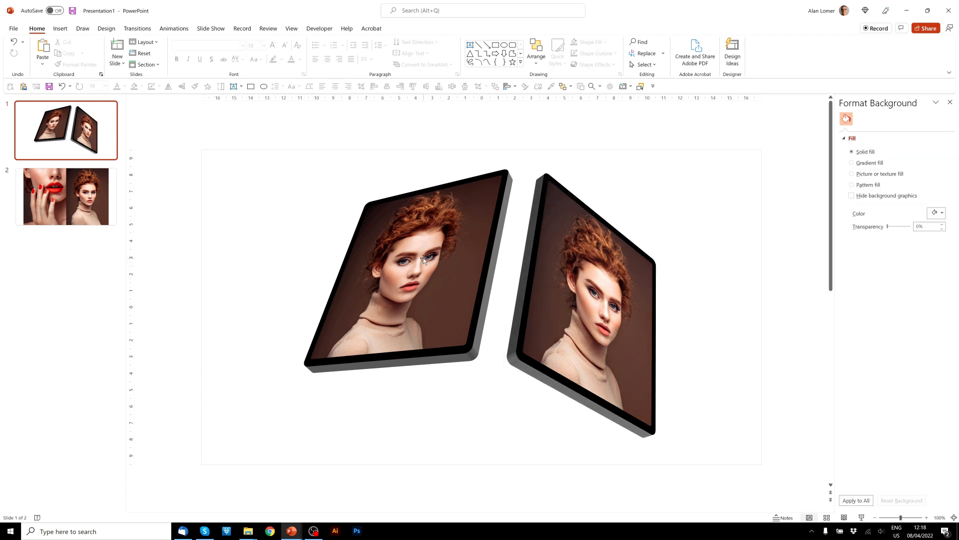
{"action": "left_click", "coordinate": [409, 263]}
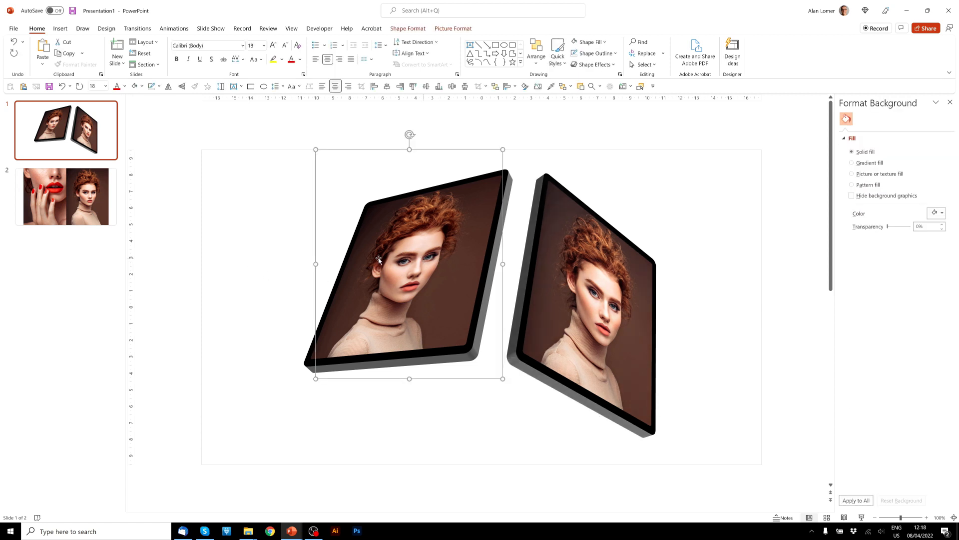
{"action": "left_click", "coordinate": [66, 196]}
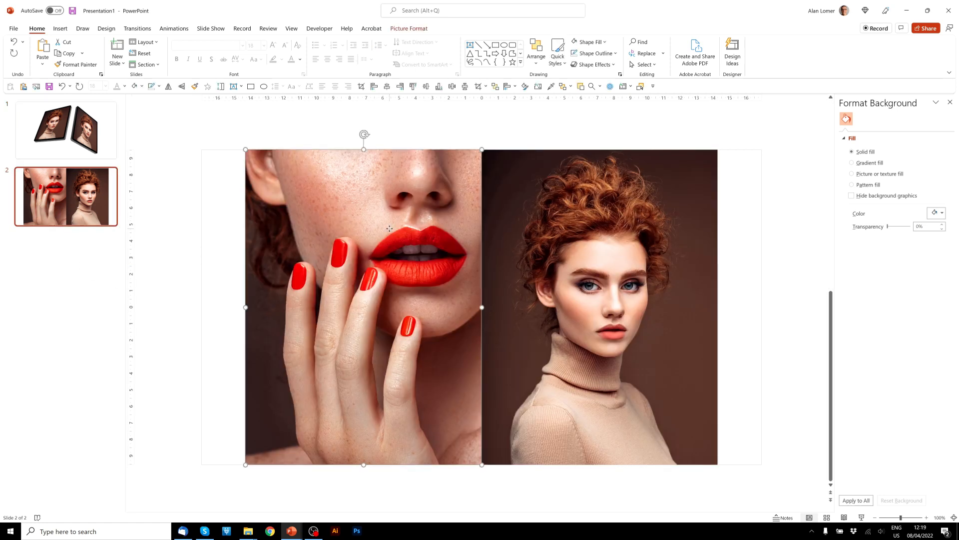
{"action": "left_click", "coordinate": [862, 119]}
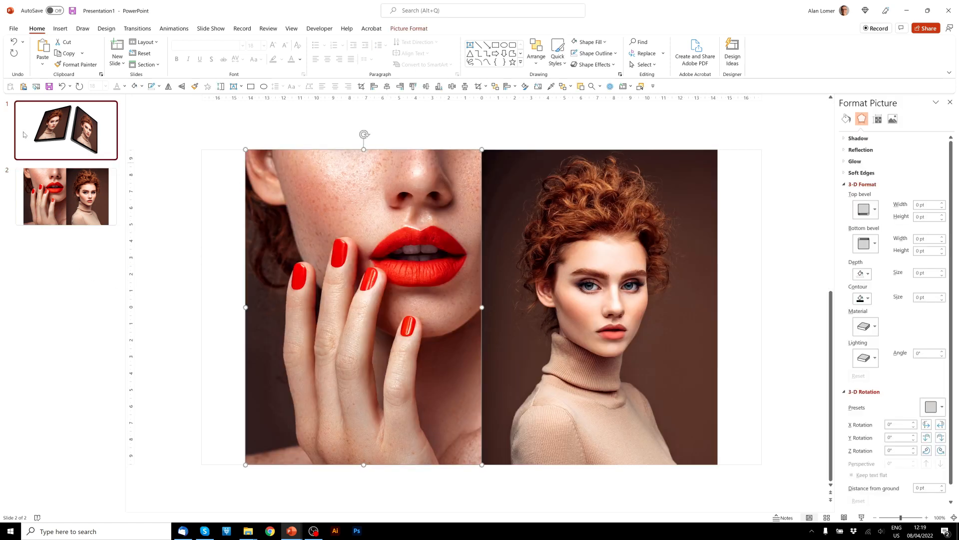
{"action": "left_click", "coordinate": [65, 130]}
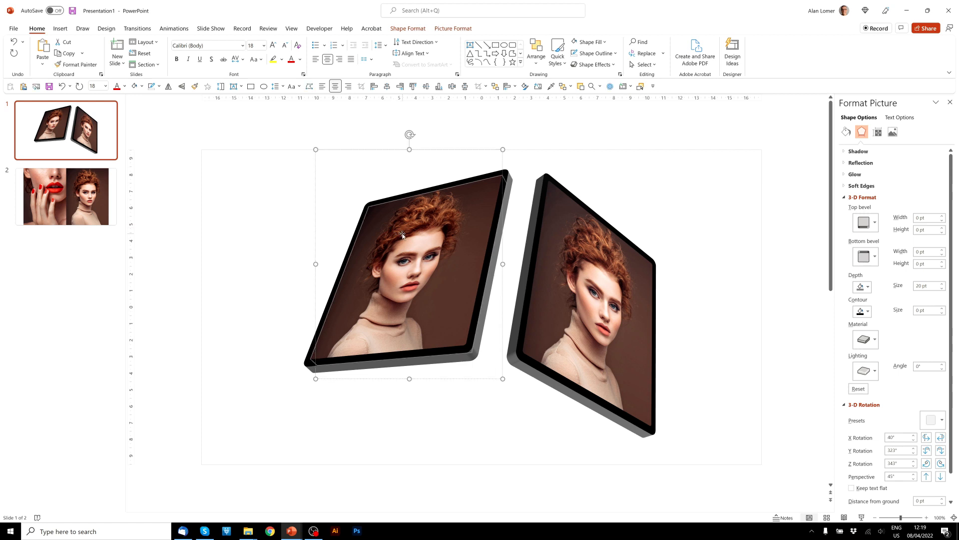
{"action": "mouse_move", "coordinate": [468, 227]}
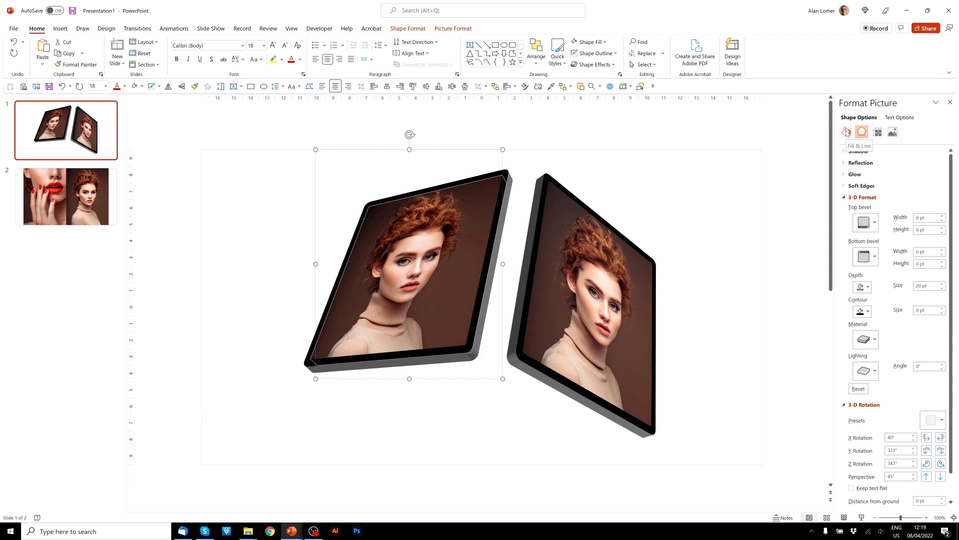
{"action": "left_click", "coordinate": [846, 132]}
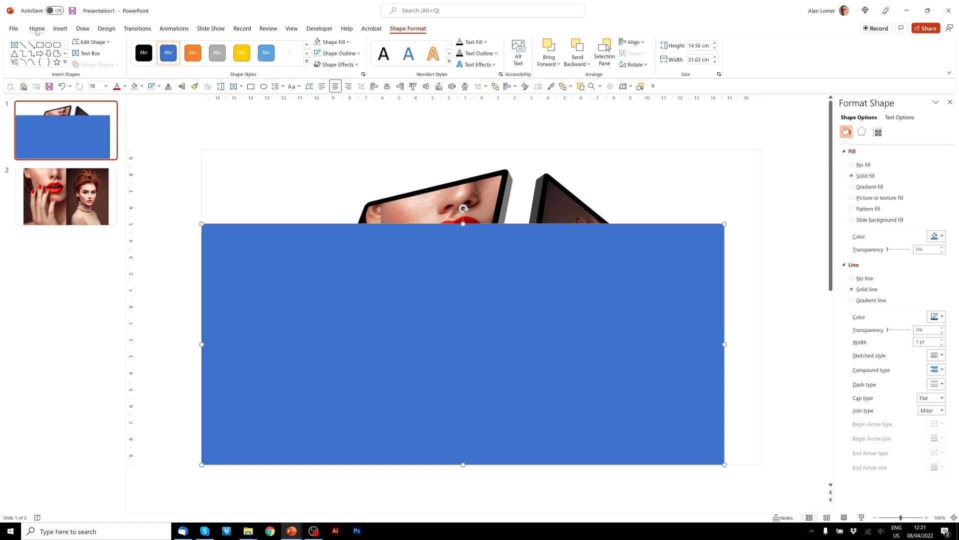
Step: Remove the beige rectangle's outline and send it to the back behind both tablets
{"action": "left_click", "coordinate": [36, 28]}
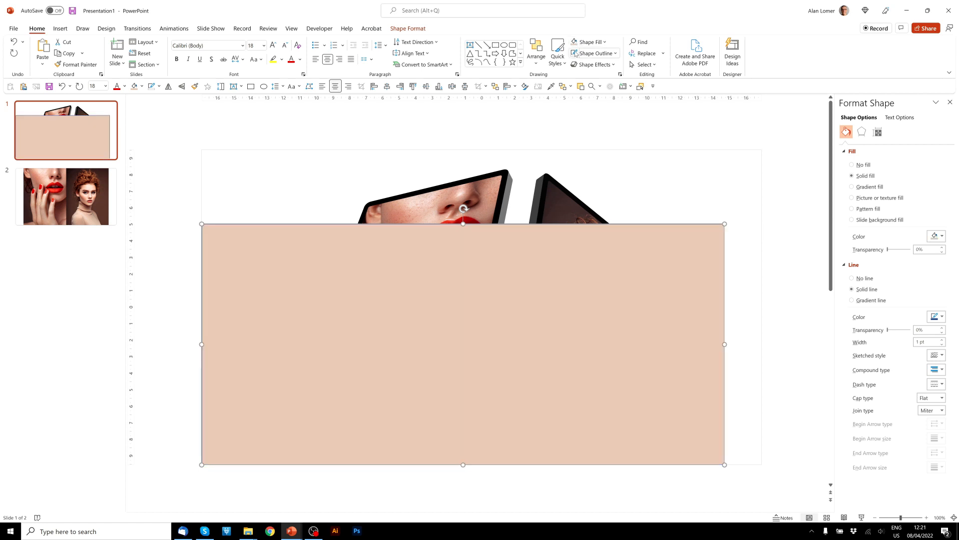
{"action": "left_click", "coordinate": [851, 278]}
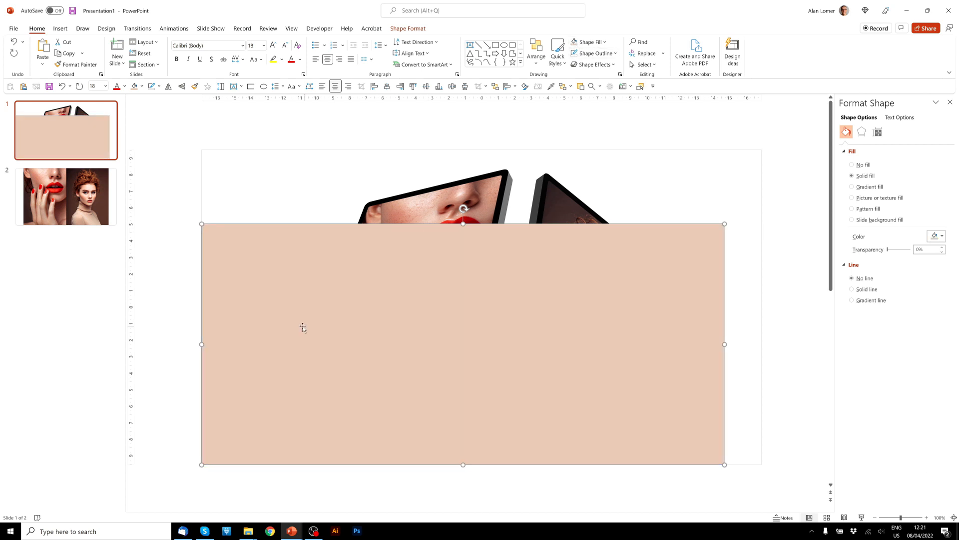
{"action": "right_click", "coordinate": [301, 328]}
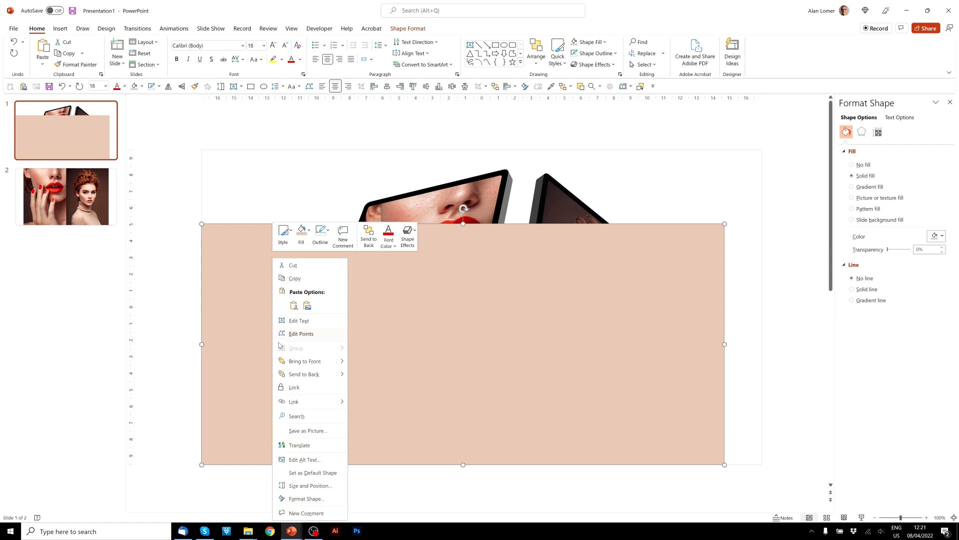
{"action": "left_click", "coordinate": [187, 370]}
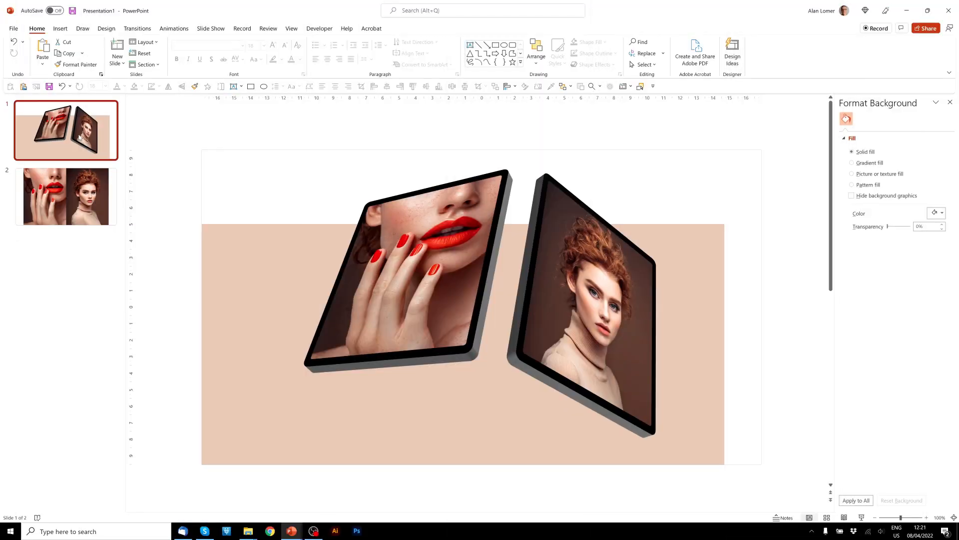
Step: Duplicate the tablet slide and give the copy a Morph transition
{"action": "left_click", "coordinate": [116, 52]}
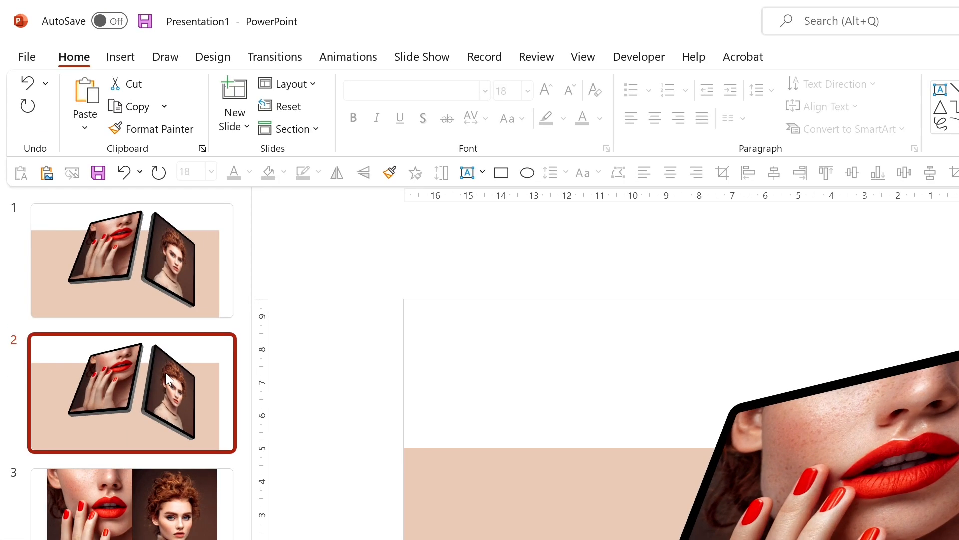
{"action": "left_click", "coordinate": [274, 57]}
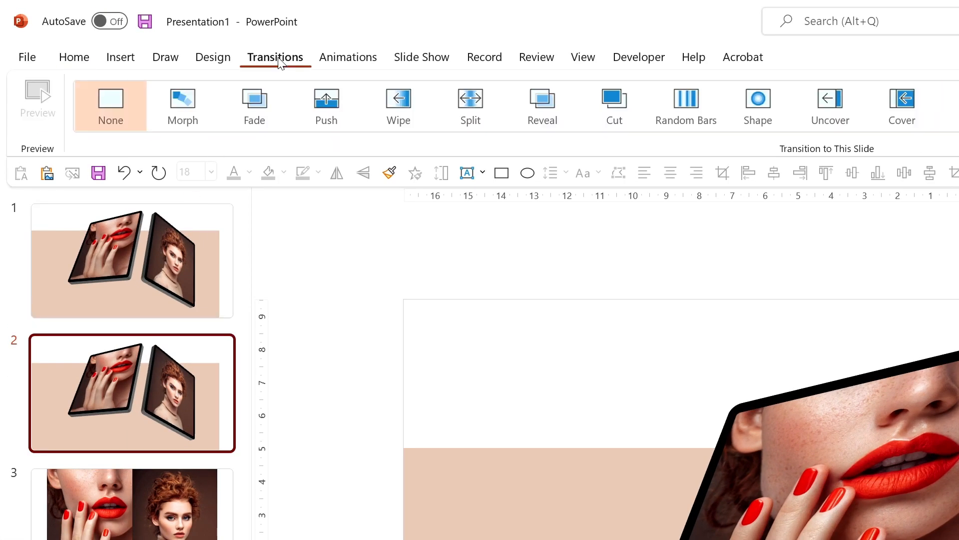
{"action": "left_click", "coordinate": [181, 105]}
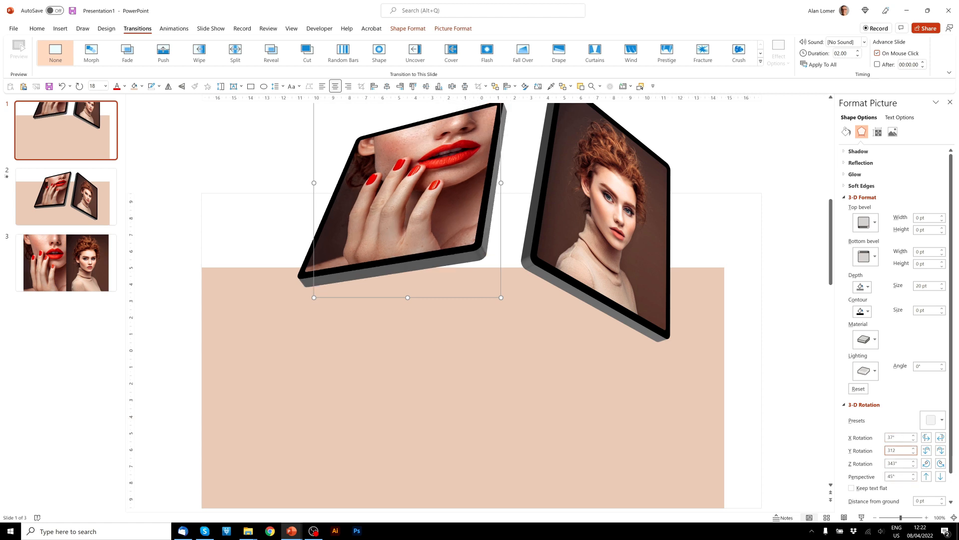
Step: Set the first slide tablets' Z Rotation to 340°
{"action": "type", "text": "340"}
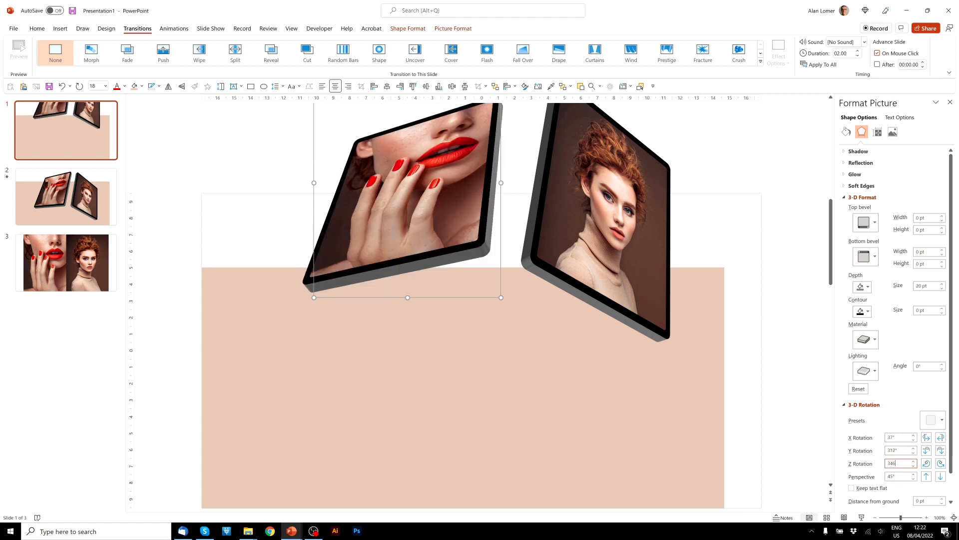
{"action": "left_click", "coordinate": [899, 437]}
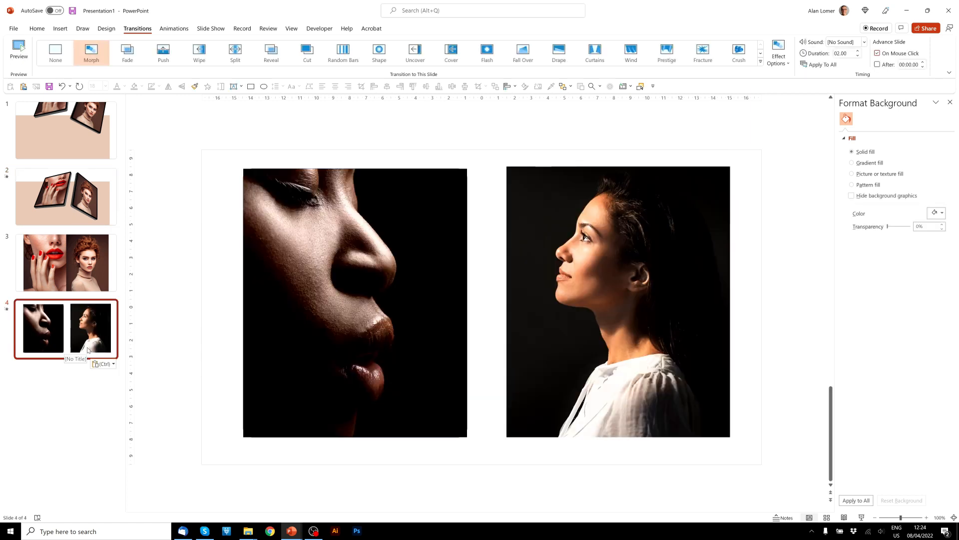
Step: Duplicate the two beige tablet slides so the deck grows to six slides
{"action": "left_click", "coordinate": [618, 301]}
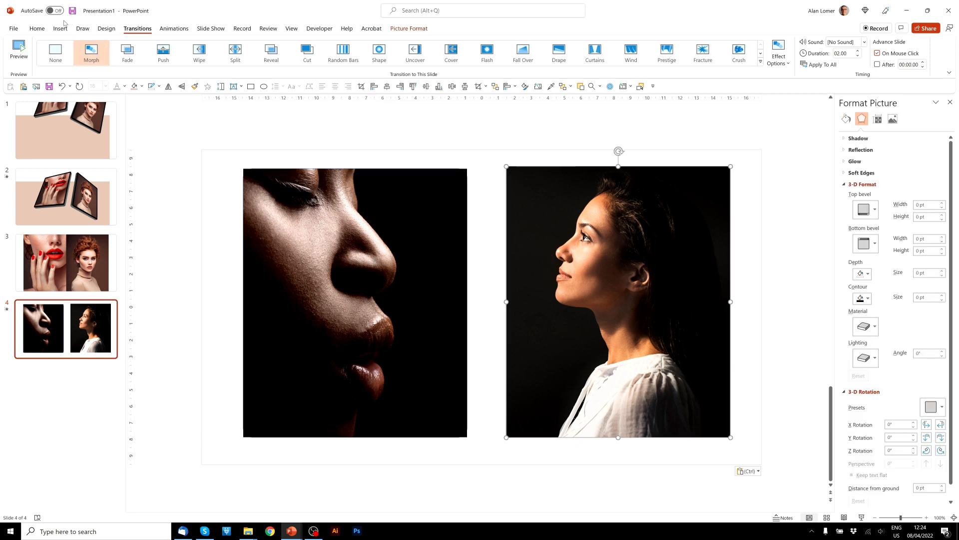
{"action": "left_click", "coordinate": [59, 28]}
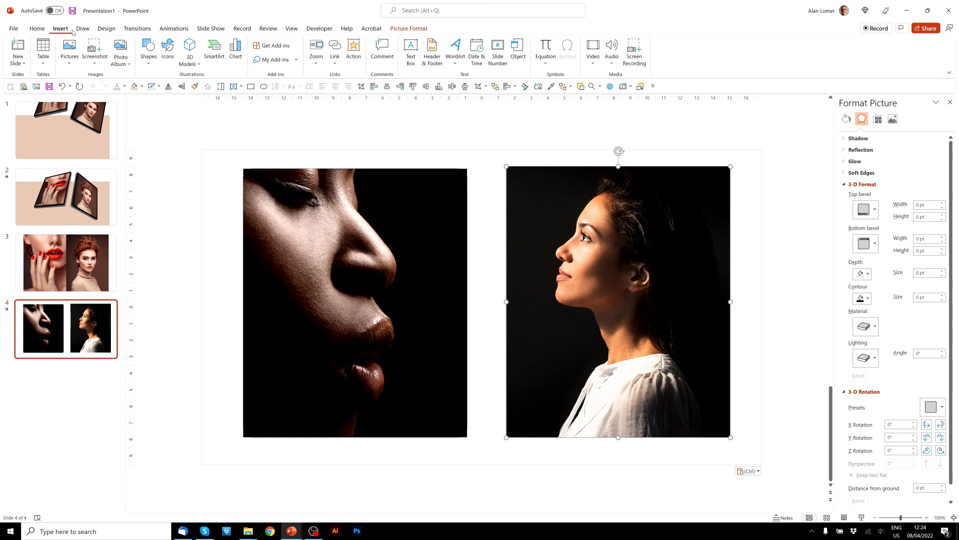
{"action": "left_click", "coordinate": [69, 50]}
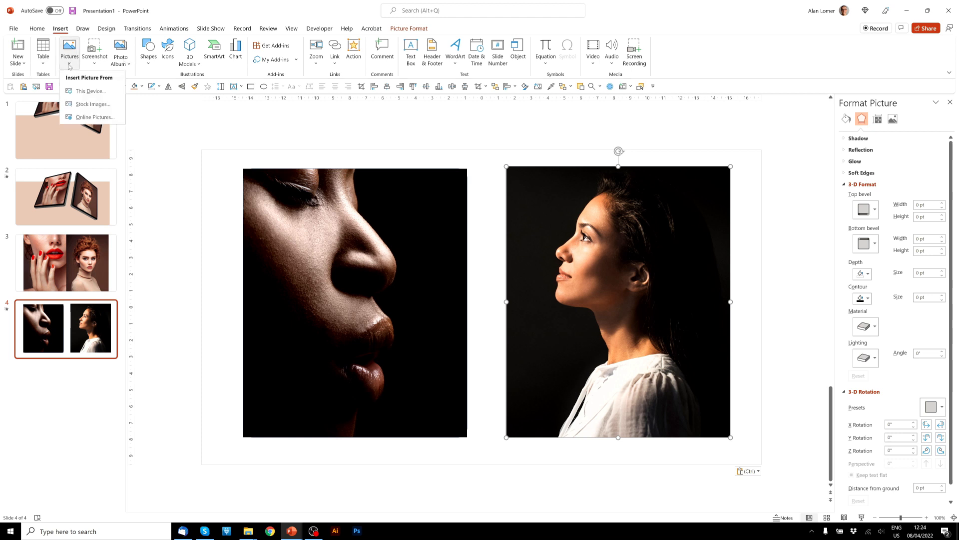
{"action": "mouse_move", "coordinate": [153, 136]}
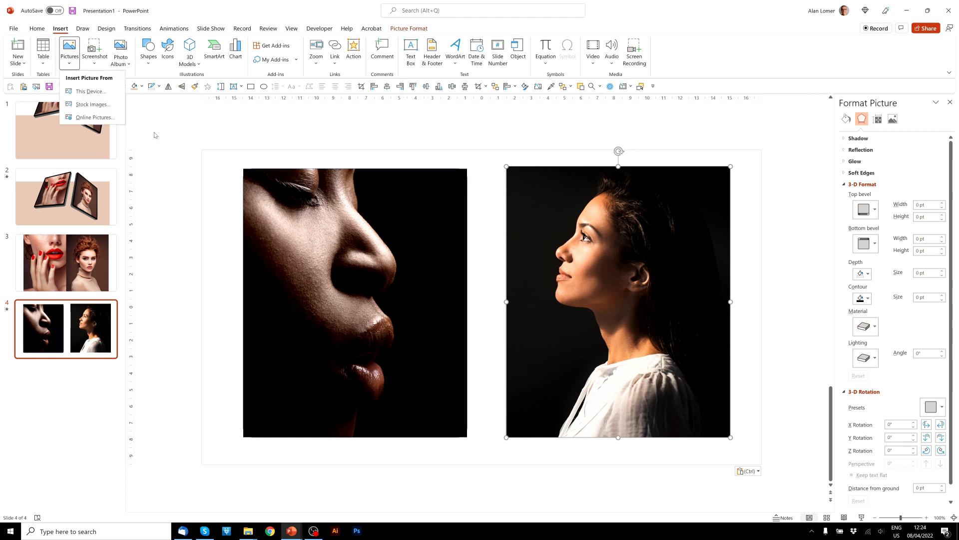
{"action": "mouse_move", "coordinate": [313, 264]}
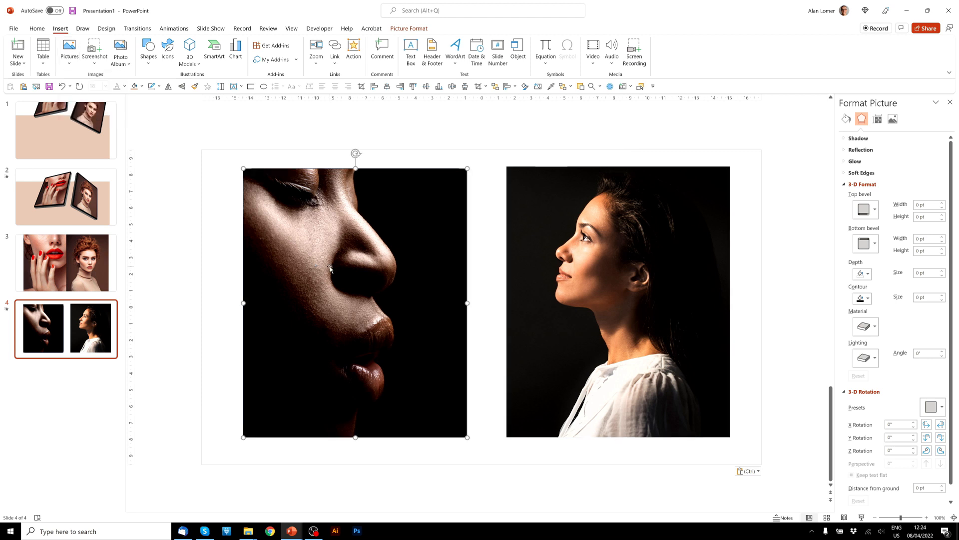
{"action": "left_click", "coordinate": [64, 129]}
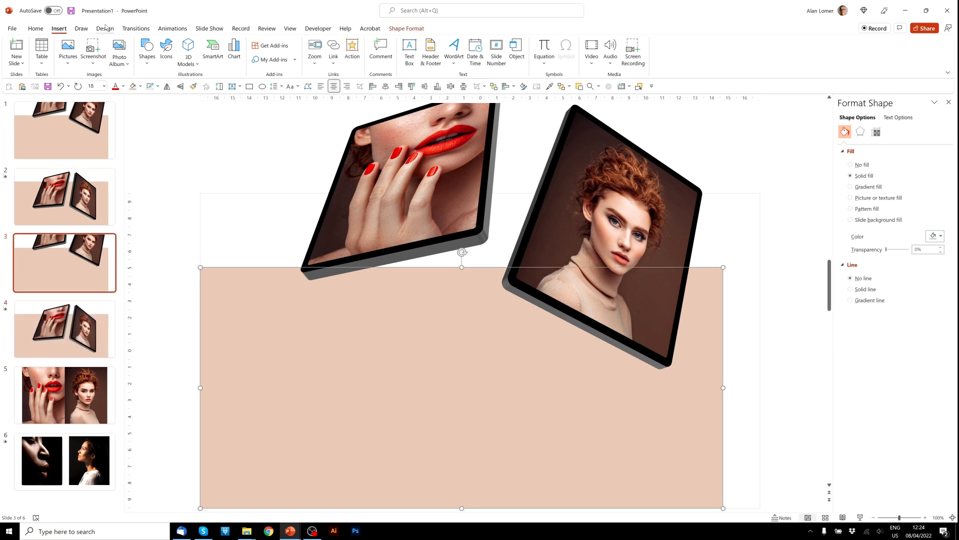
{"action": "left_click", "coordinate": [35, 28]}
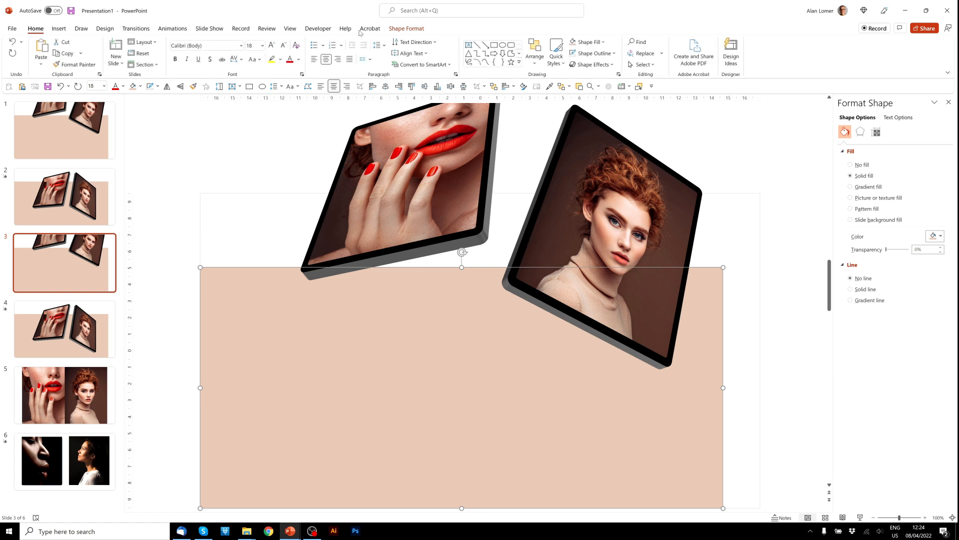
Step: Fill the large rectangle behind the tablets with dark gray on slides 3 and 4
{"action": "left_click", "coordinate": [585, 42]}
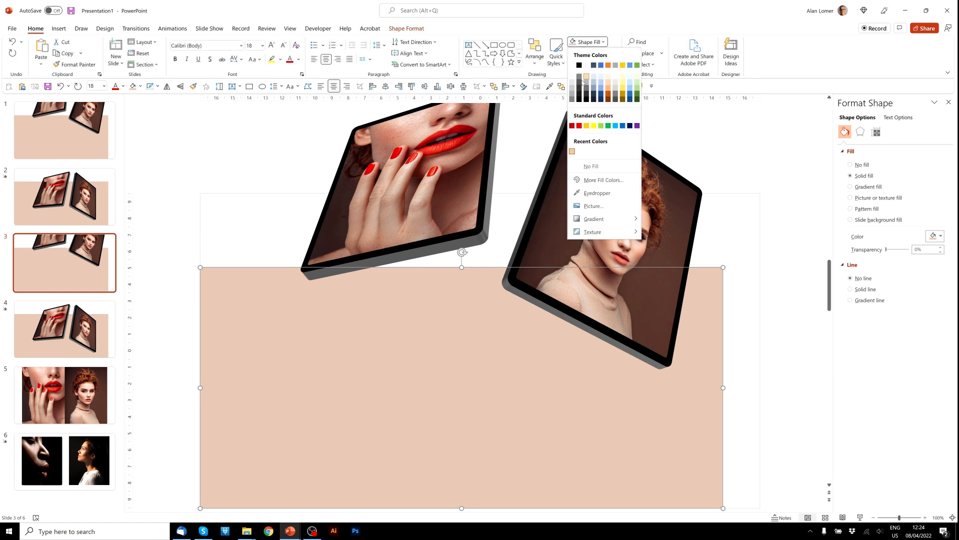
{"action": "left_click", "coordinate": [579, 100]}
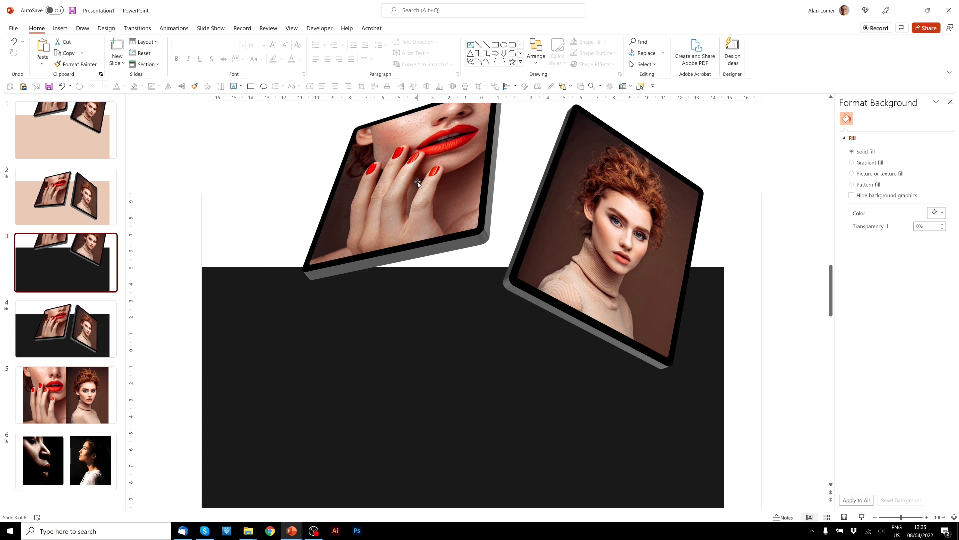
{"action": "mouse_move", "coordinate": [334, 210]}
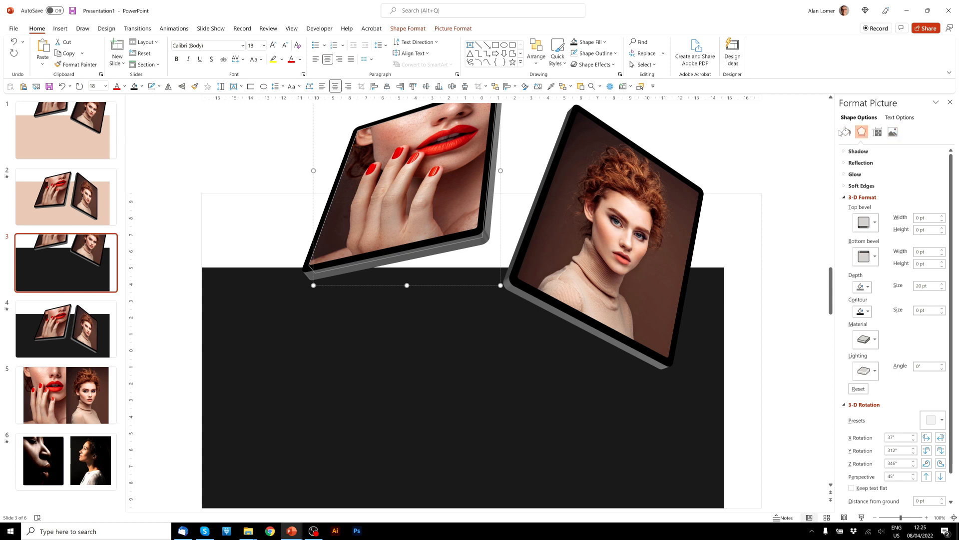
Step: Fill the left tablet on slides 3 and 4 with the copied dark profile portrait from the clipboard
{"action": "left_click", "coordinate": [847, 132]}
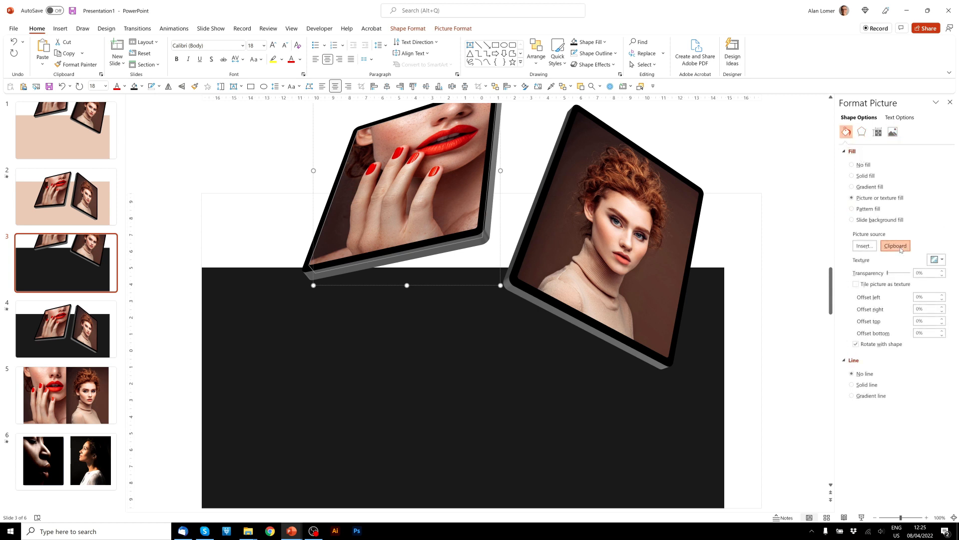
{"action": "left_click", "coordinate": [894, 246]}
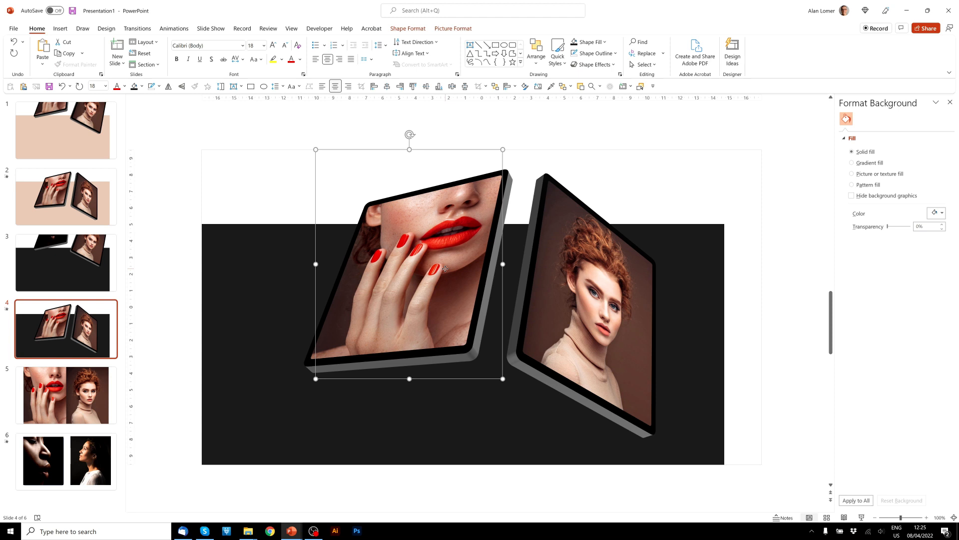
{"action": "left_click", "coordinate": [862, 132]}
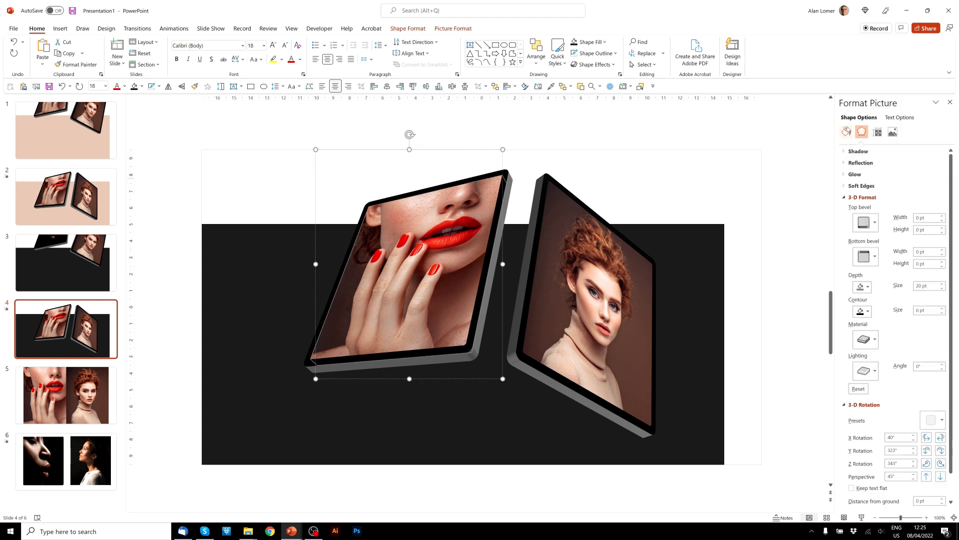
{"action": "left_click", "coordinate": [846, 132]}
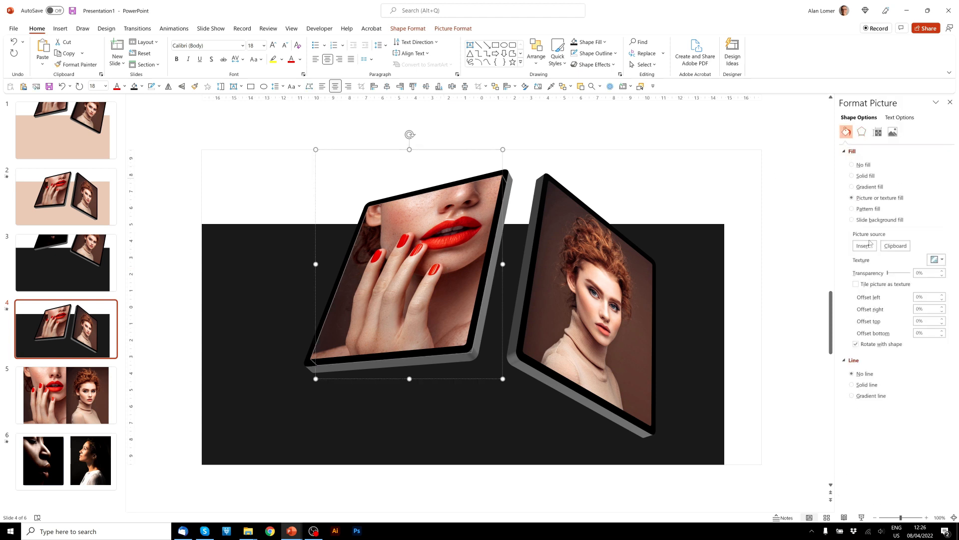
{"action": "left_click", "coordinate": [894, 245]}
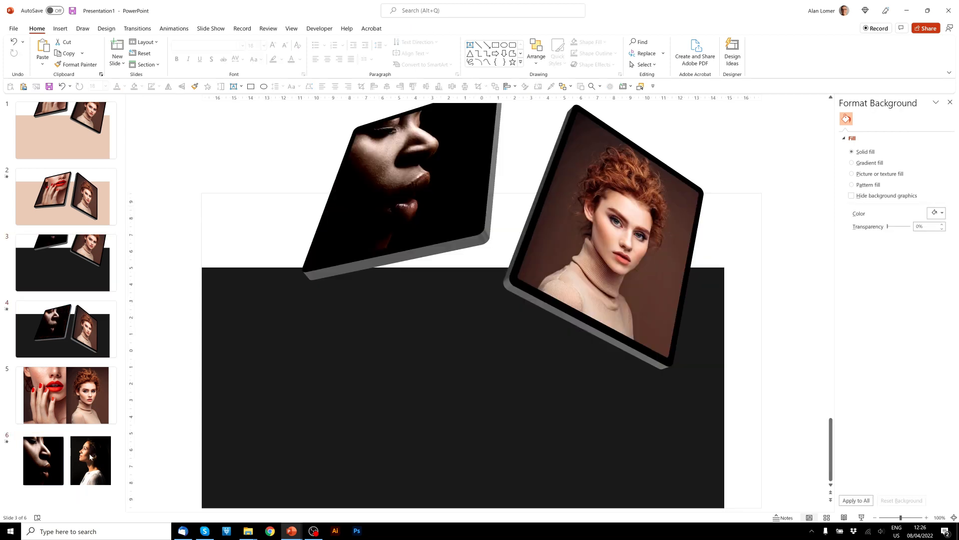
Step: Copy the white-blouse profile portrait from slide 6 and fill slide 3's right tablet with it
{"action": "left_click", "coordinate": [66, 461]}
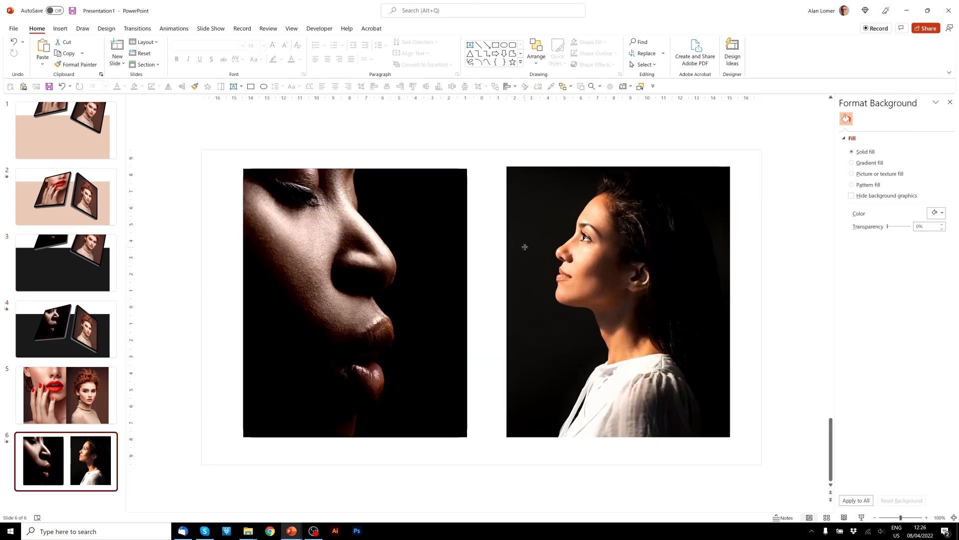
{"action": "left_click", "coordinate": [617, 300]}
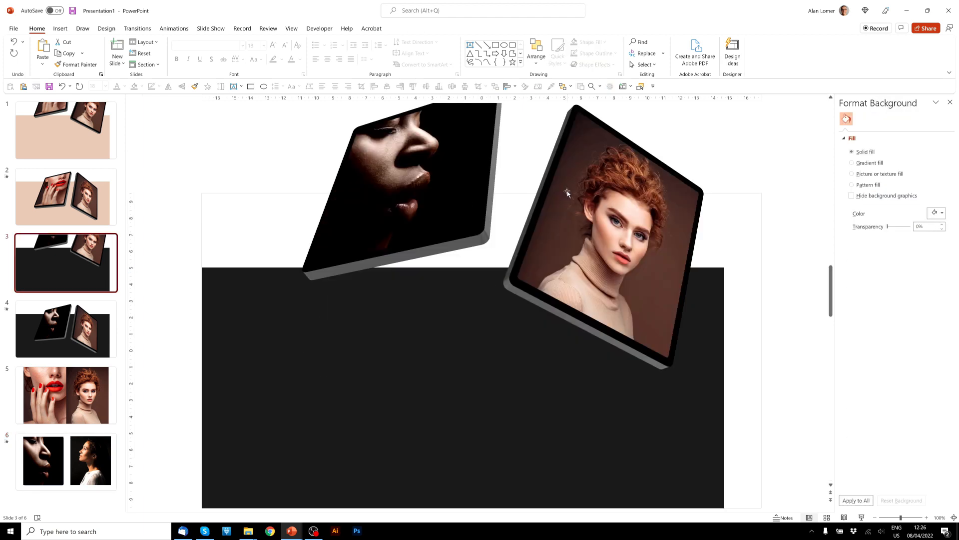
{"action": "left_click", "coordinate": [611, 245]}
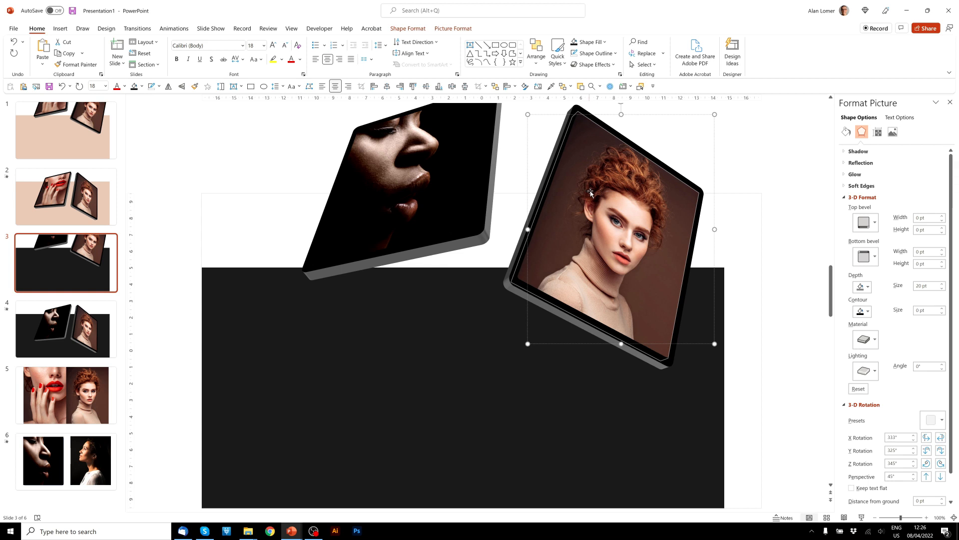
{"action": "left_click", "coordinate": [847, 133]}
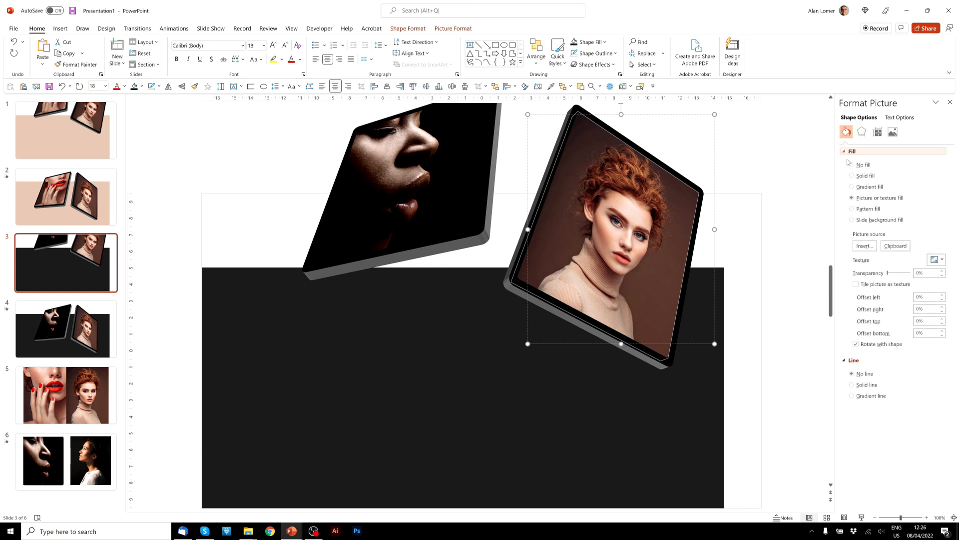
{"action": "left_click", "coordinate": [893, 246]}
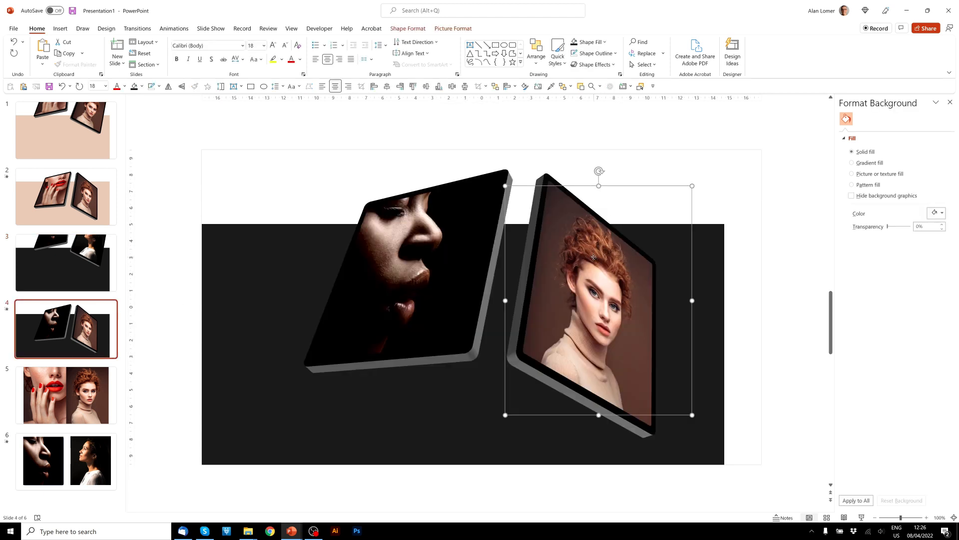
Step: Fill slide 4's right tablet with the same copied profile portrait
{"action": "left_click", "coordinate": [861, 132]}
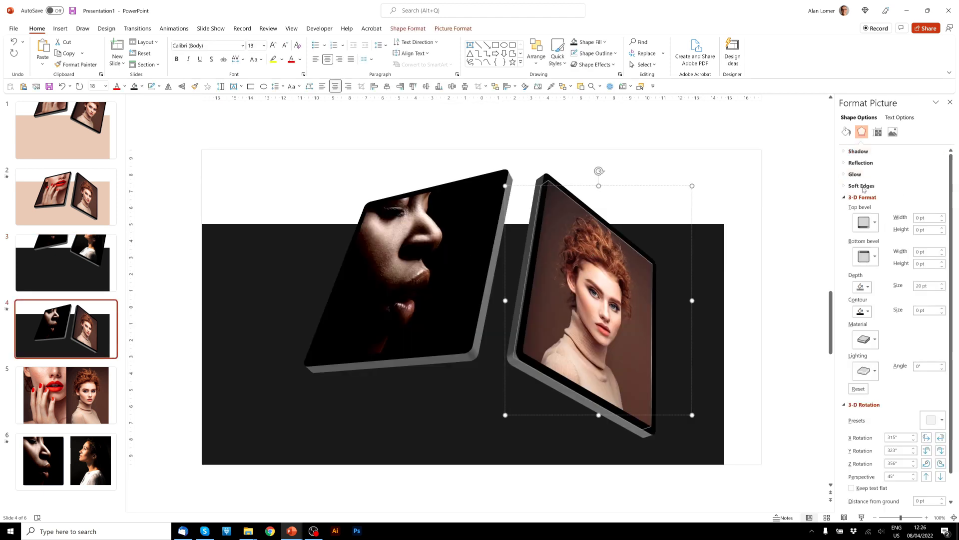
{"action": "left_click", "coordinate": [847, 132]}
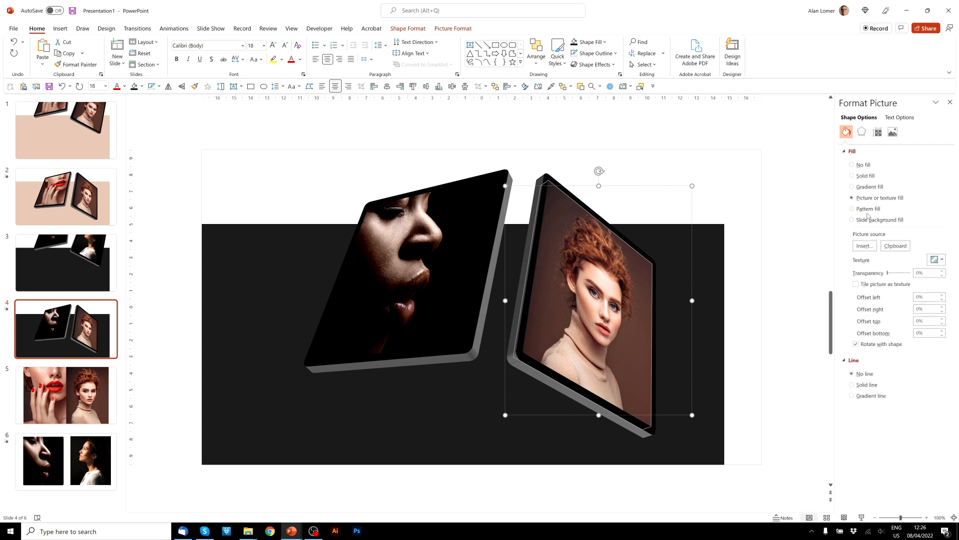
{"action": "left_click", "coordinate": [895, 246]}
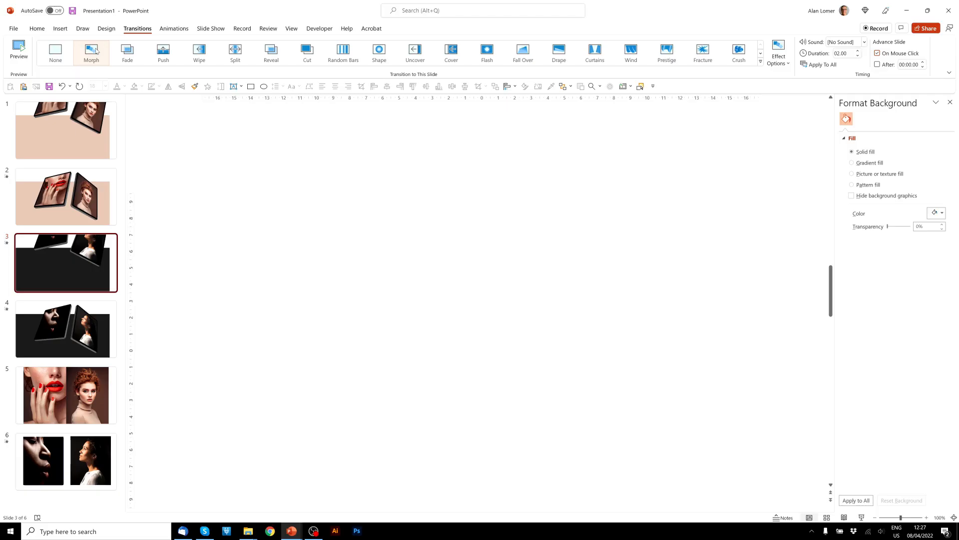
Step: Apply the Morph transition to slide 3 and return to slide 1
{"action": "left_click", "coordinate": [66, 130]}
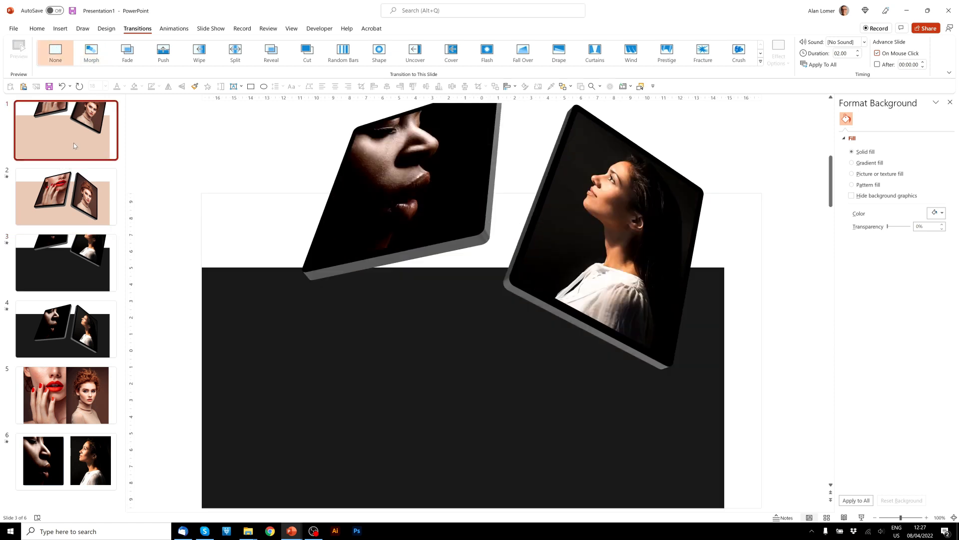
{"action": "left_click", "coordinate": [66, 129]}
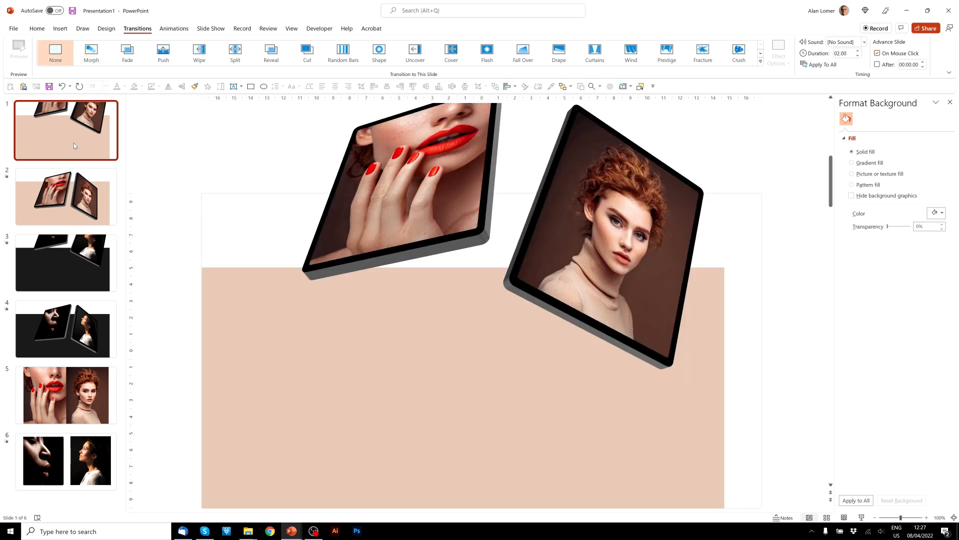